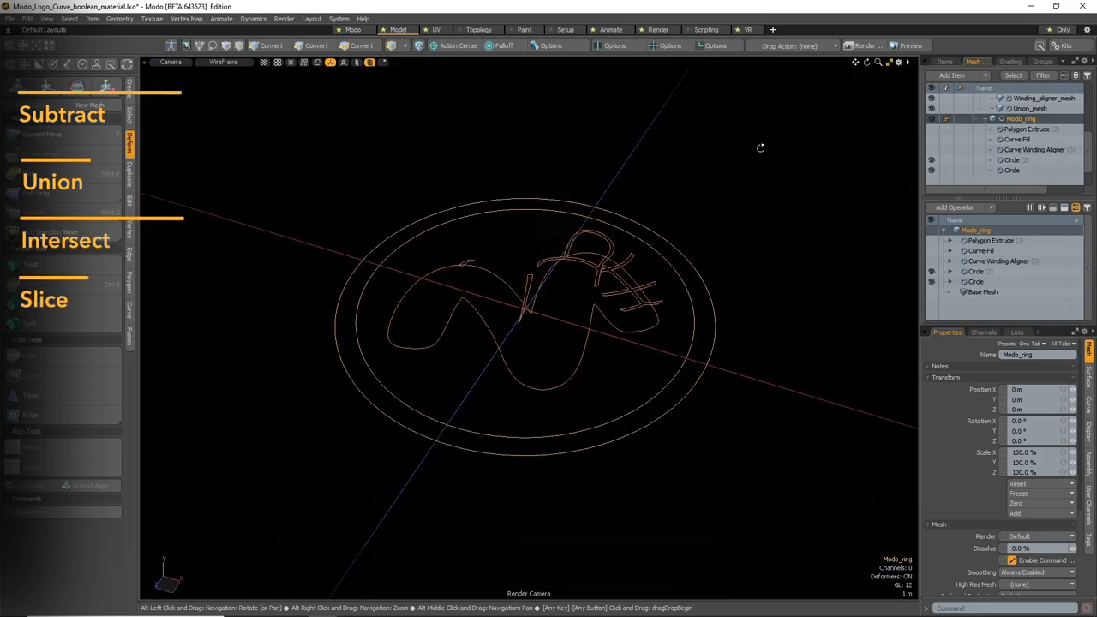
# Cycle the Curve Boolean's Operation between Slice, Union and Intersect on the circle and rectangle.
pyautogui.moveTo(761, 148); pyautogui.dragTo(767, 190)
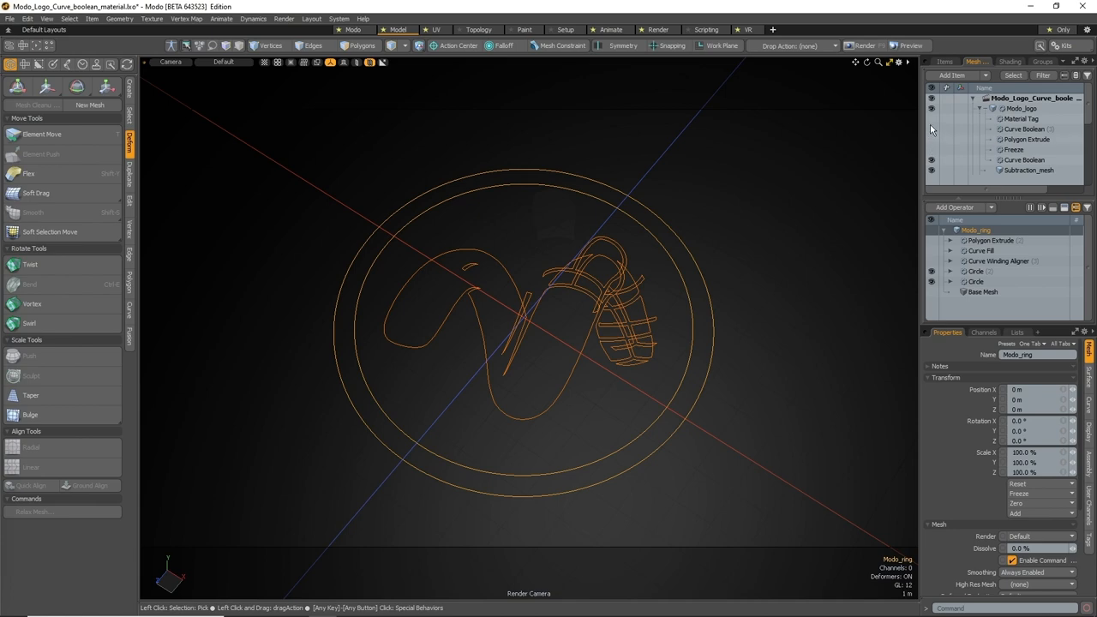
pyautogui.moveTo(932, 151)
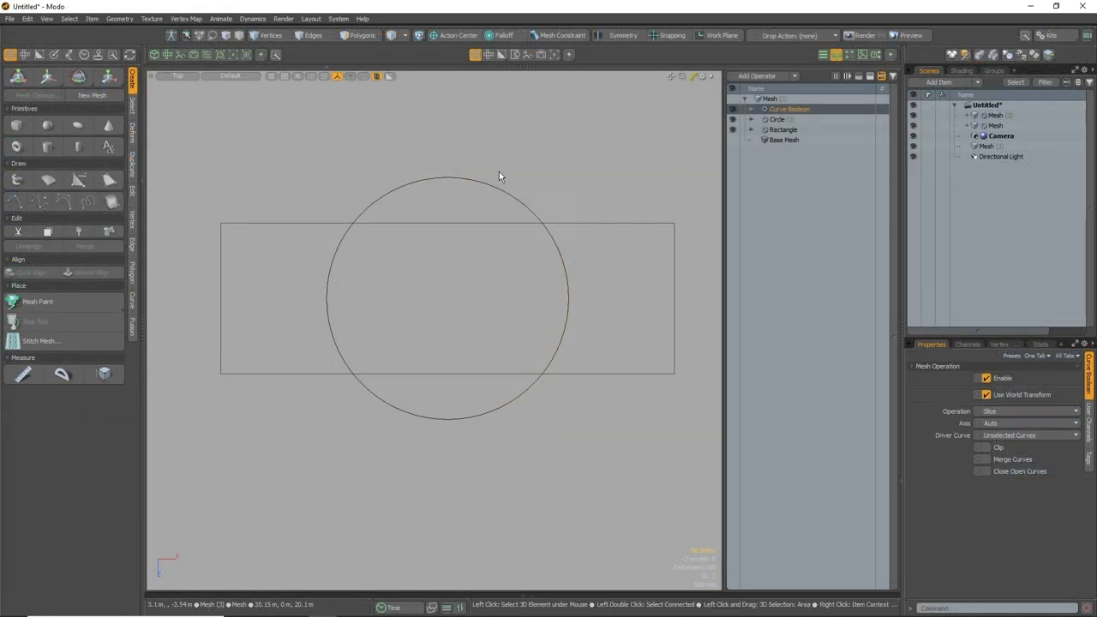
pyautogui.click(271, 35)
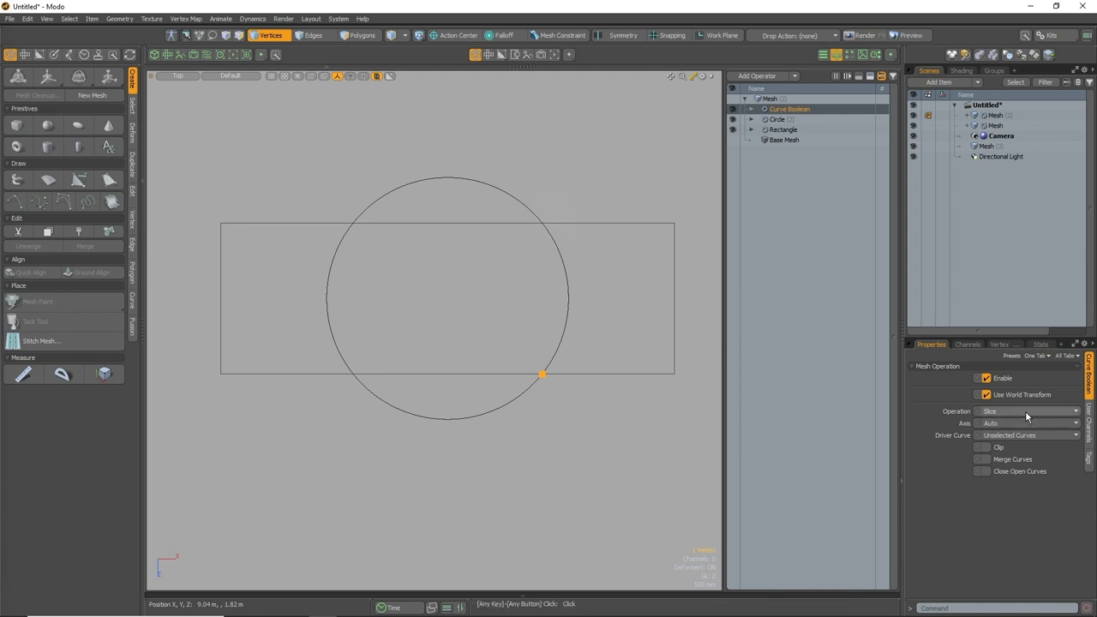
pyautogui.click(1026, 411)
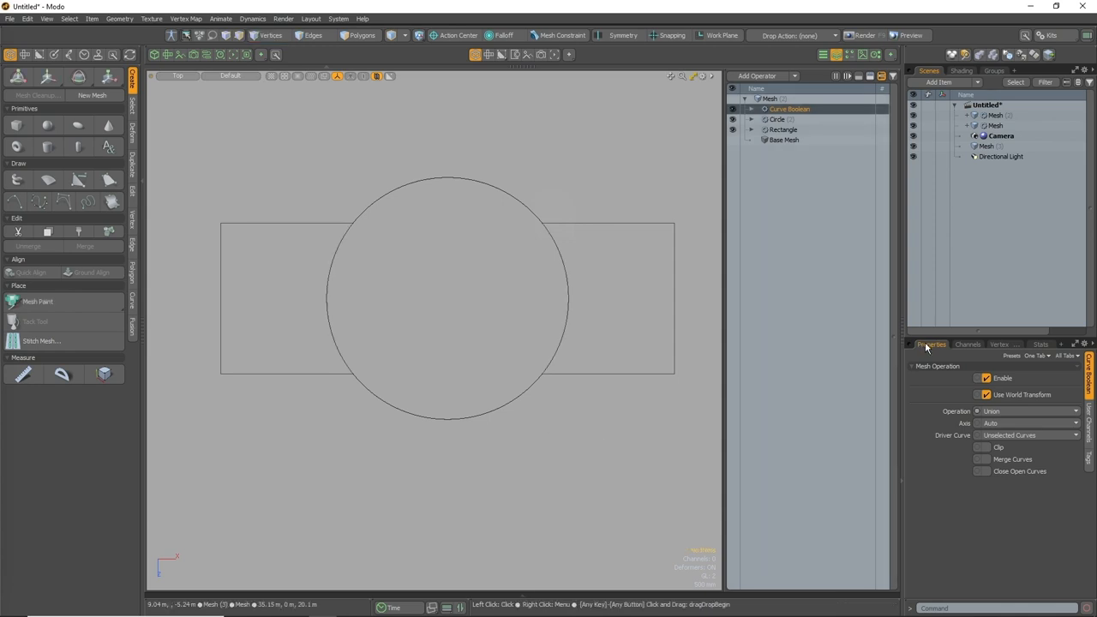
pyautogui.click(1025, 412)
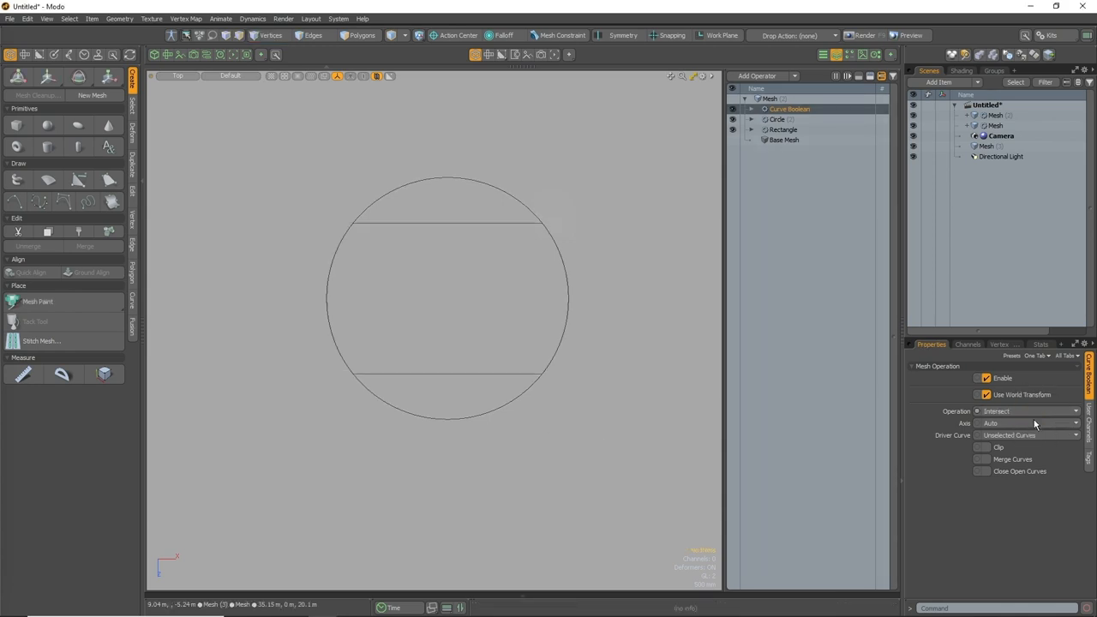
pyautogui.click(1026, 411)
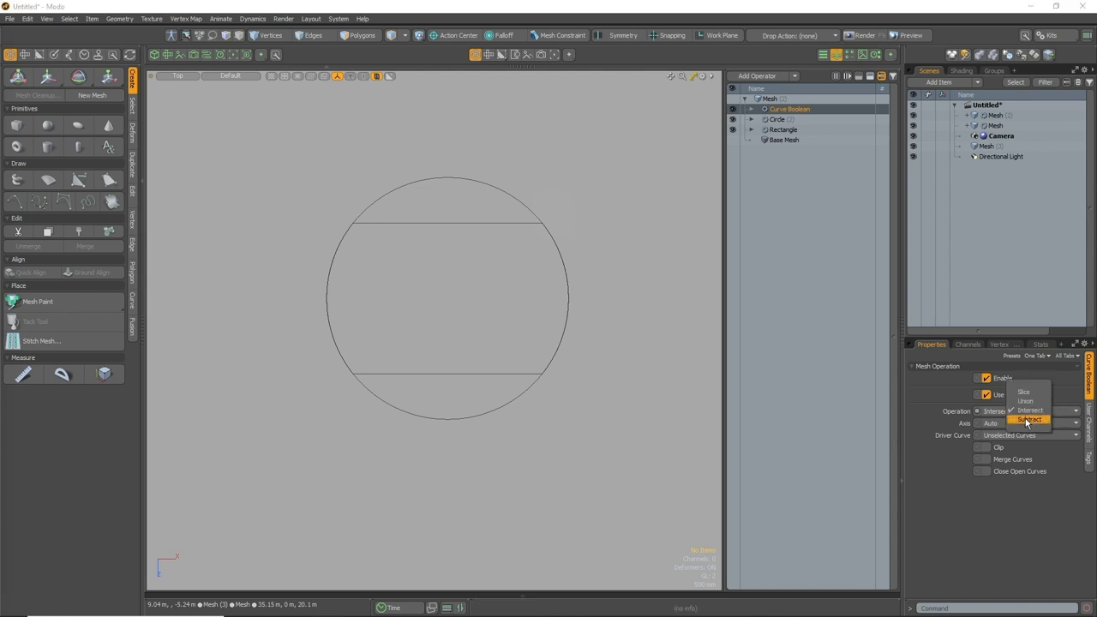
pyautogui.click(1028, 420)
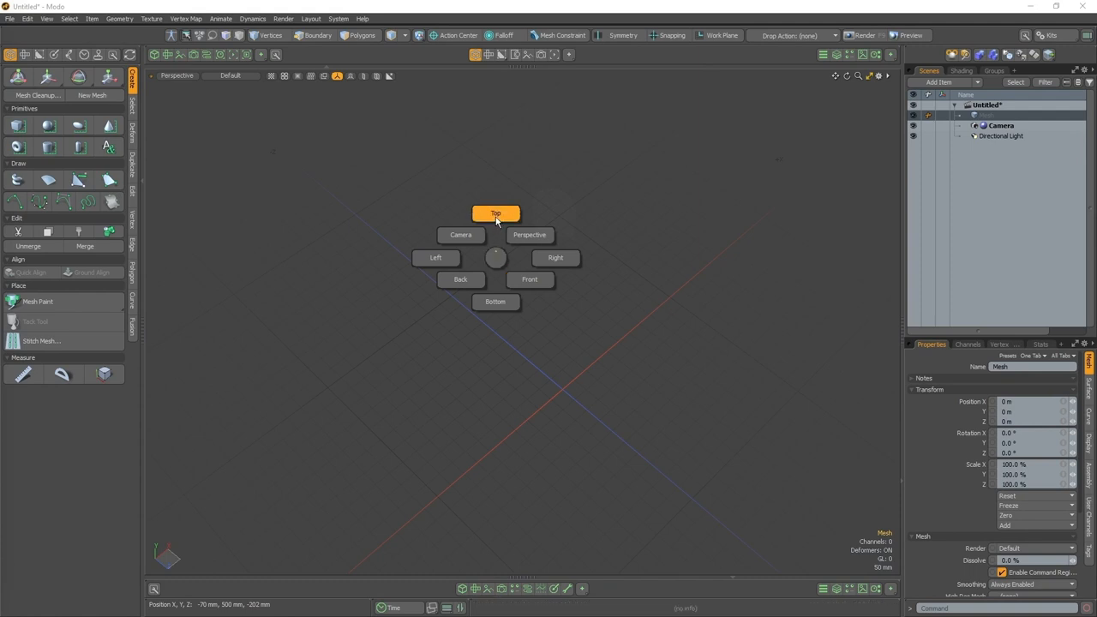
# Switch the viewport to Top view and lock the Modo logo Backdrop Item as reference.
pyautogui.click(495, 213)
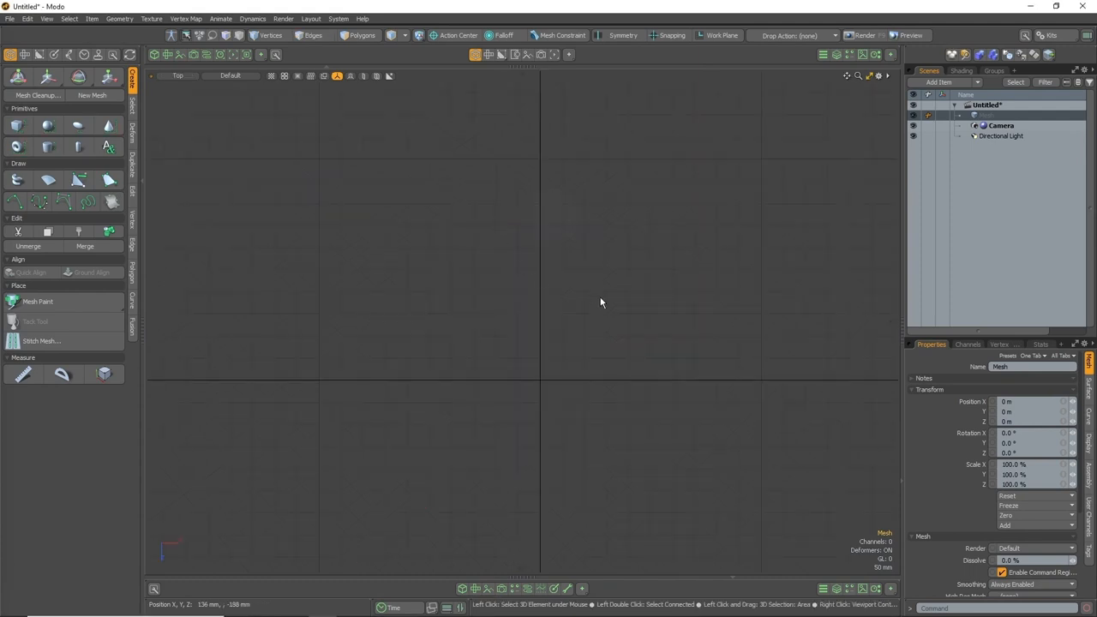
pyautogui.moveTo(550, 309)
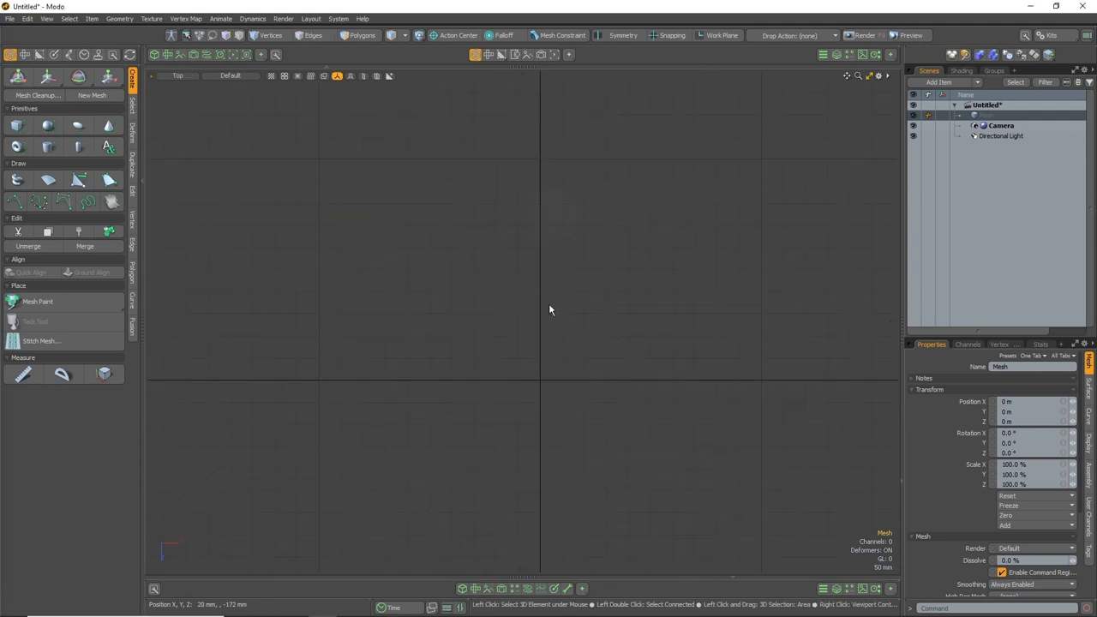
pyautogui.click(391, 212)
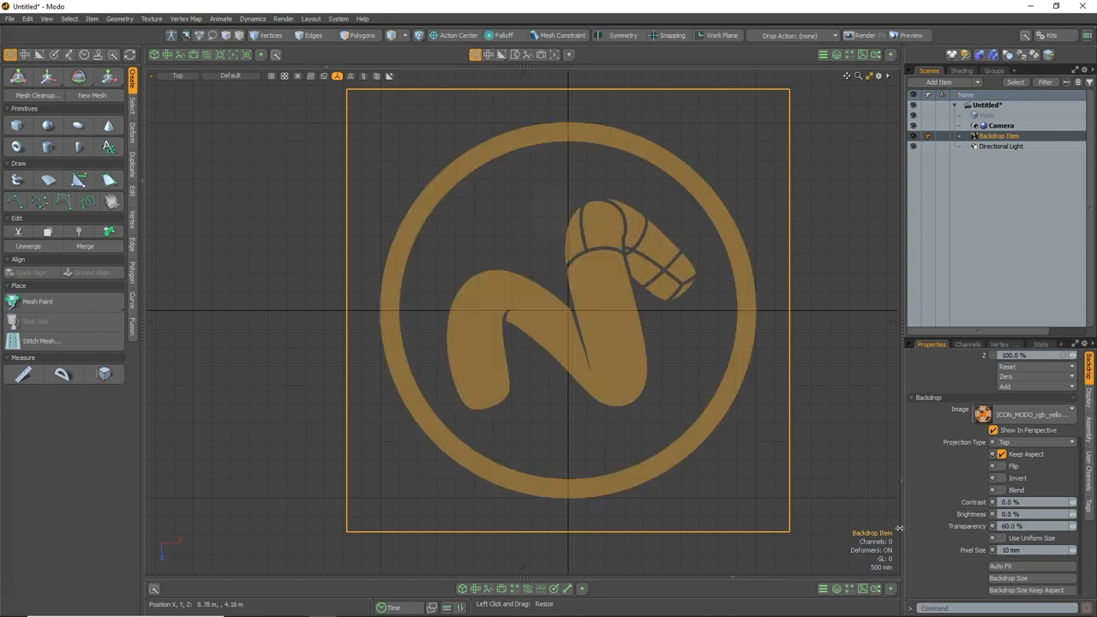
pyautogui.rightClick(998, 135)
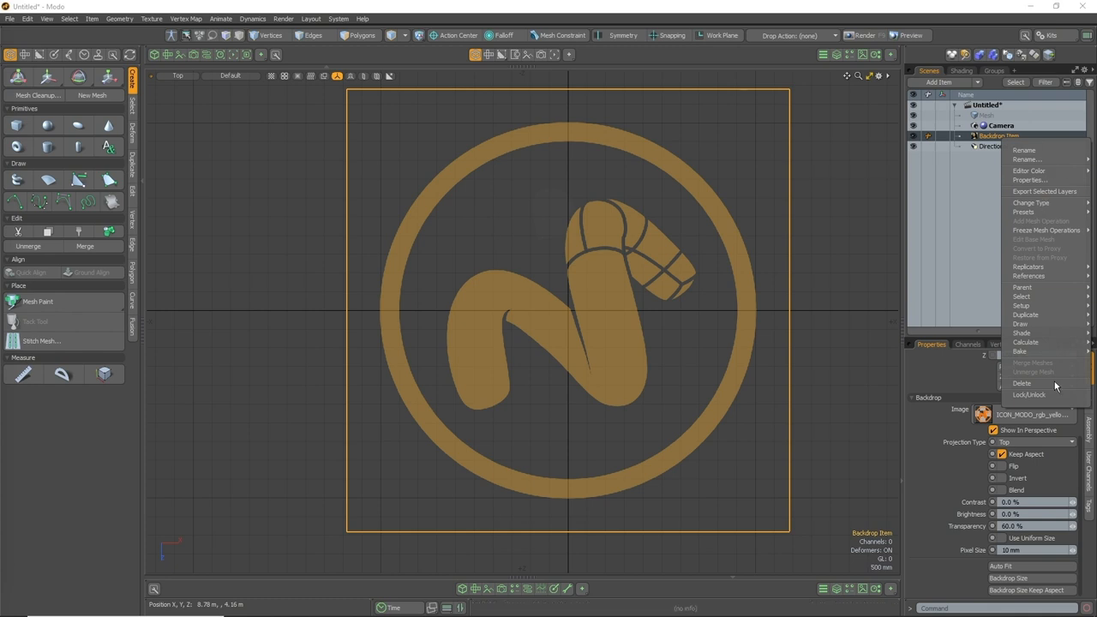
pyautogui.click(986, 212)
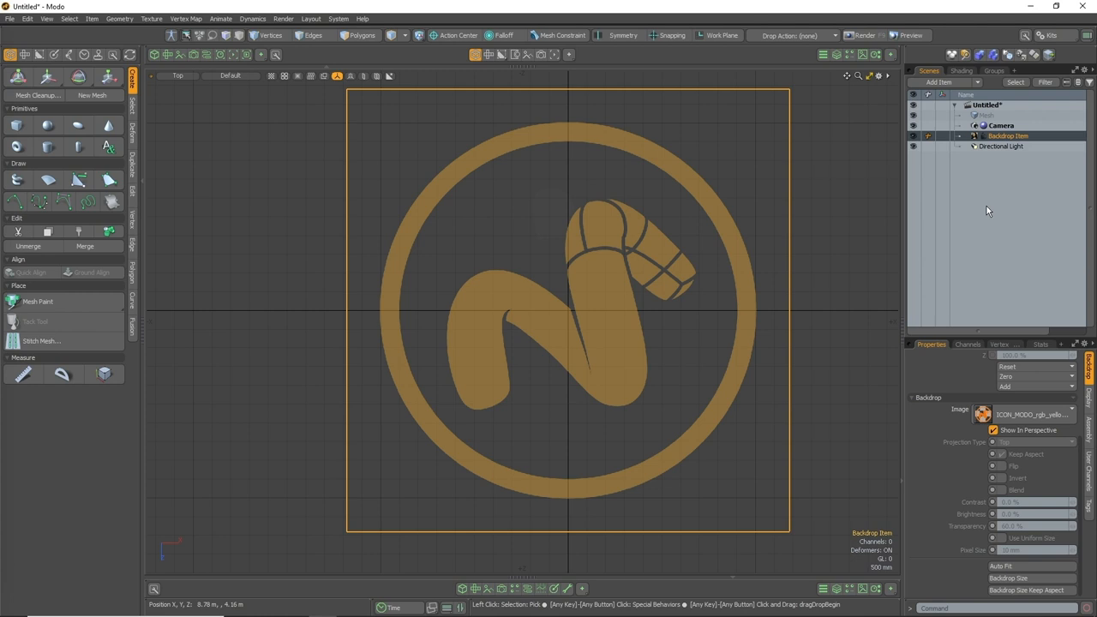
pyautogui.moveTo(991, 202)
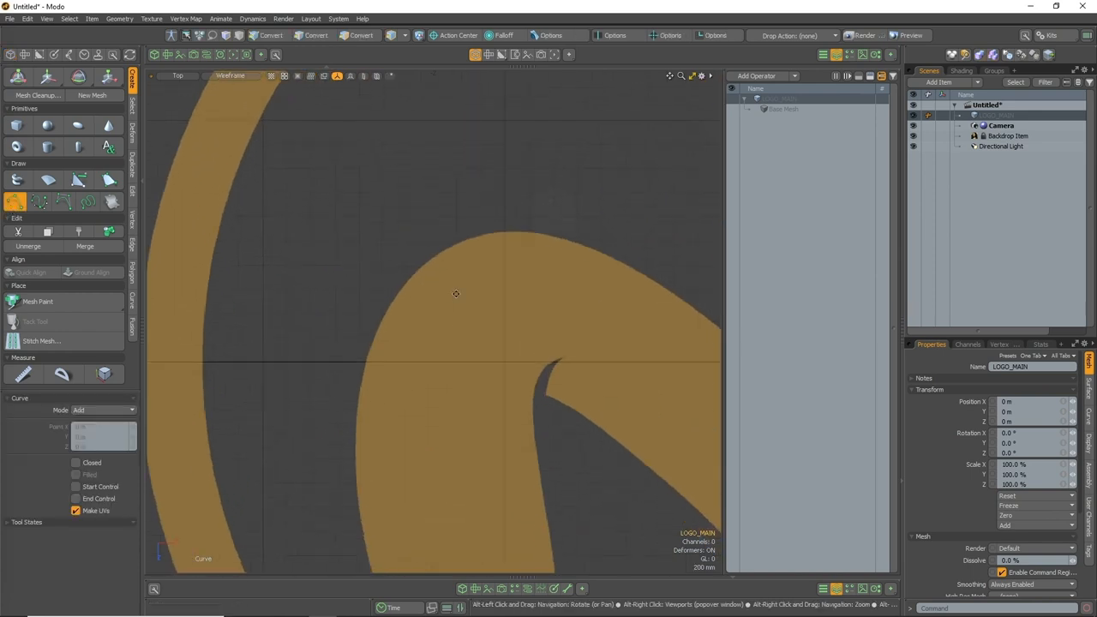
# Trace the logo's M shape with the Curve tool and drop the tool when the outline is done.
pyautogui.scroll(-3)
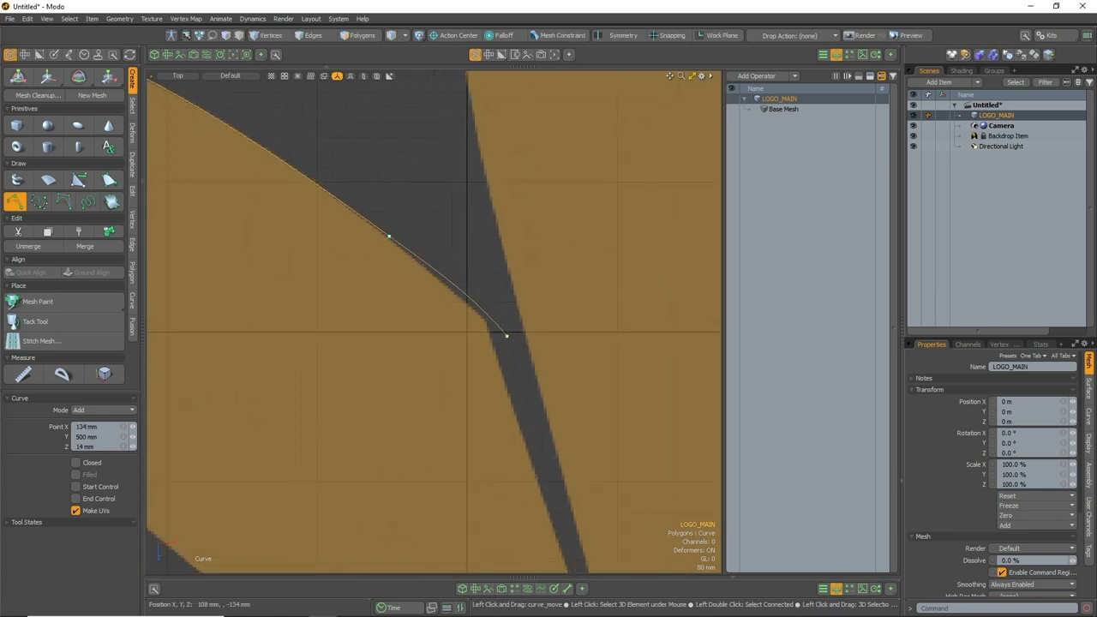
pyautogui.moveTo(507, 336); pyautogui.dragTo(528, 351)
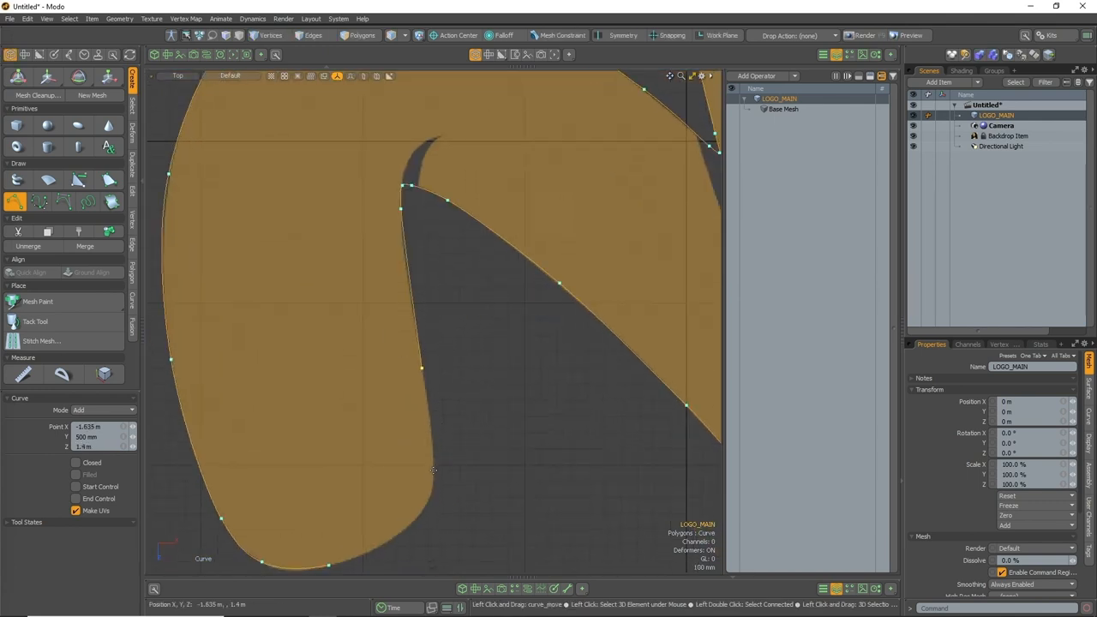
pyautogui.press('space')
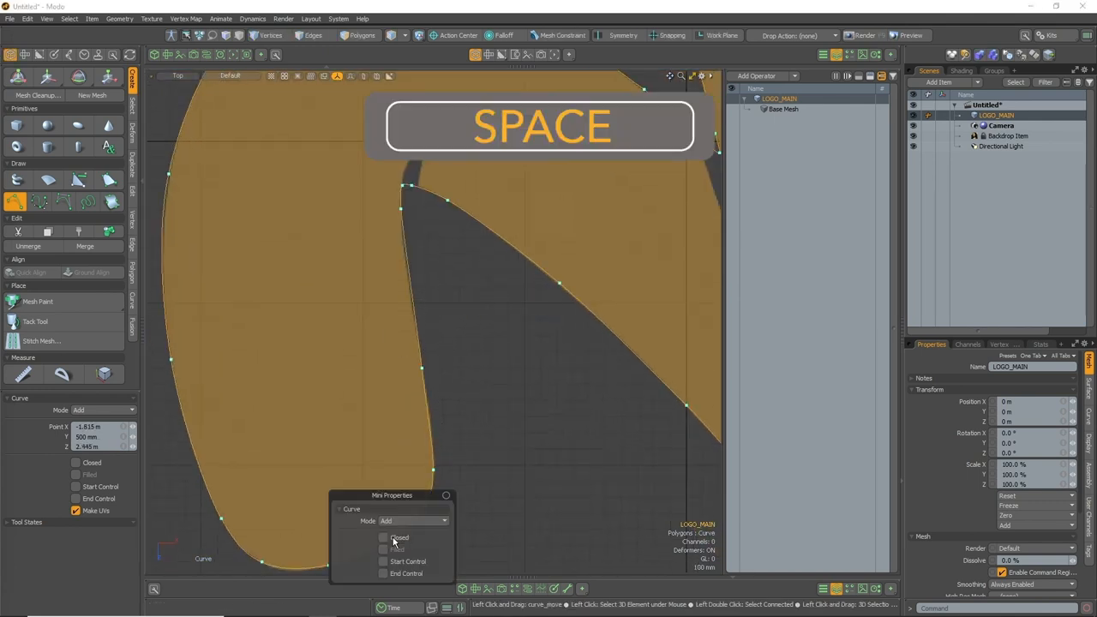
pyautogui.press('space')
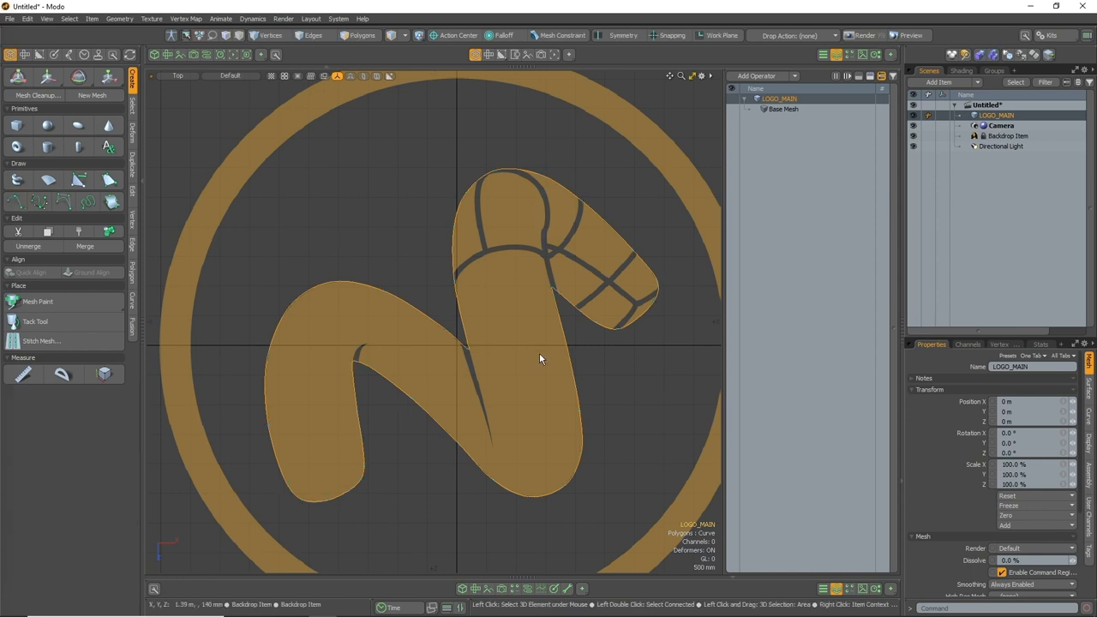
# Add a Curve Freeze operator (searched as FREE) and view the filled M in solid shading.
pyautogui.click(756, 76)
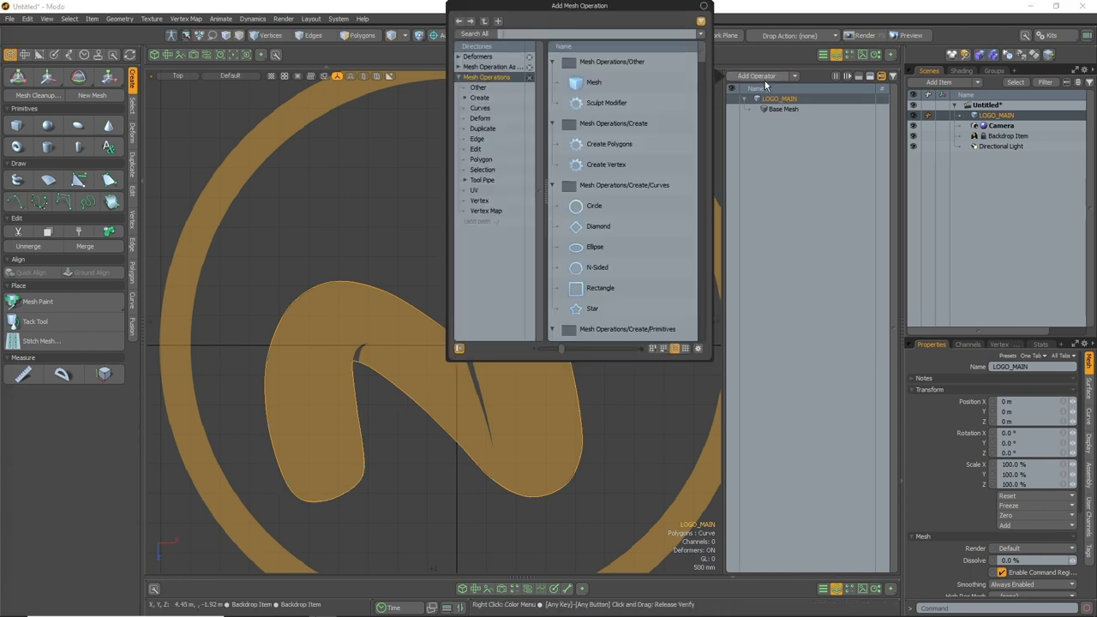
pyautogui.write('FREE')
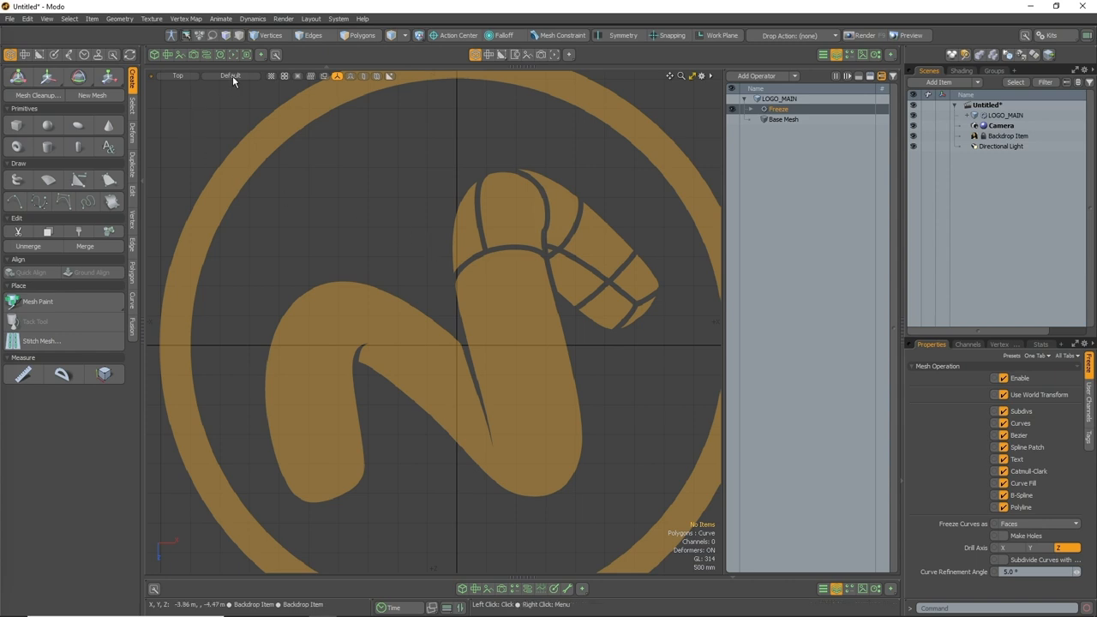
pyautogui.click(229, 76)
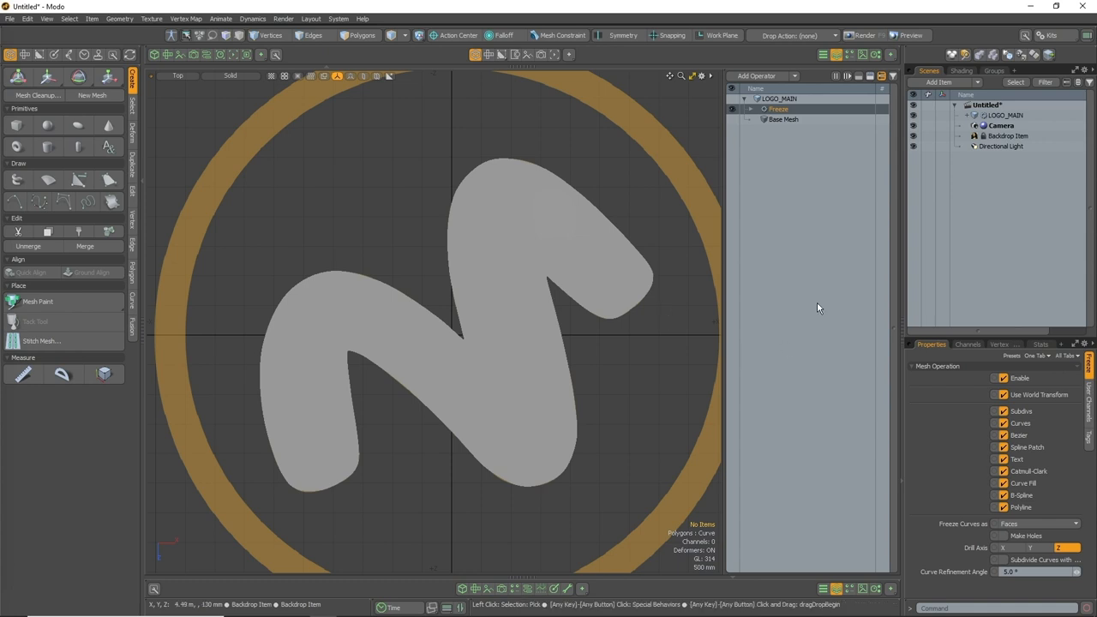
pyautogui.moveTo(783, 192)
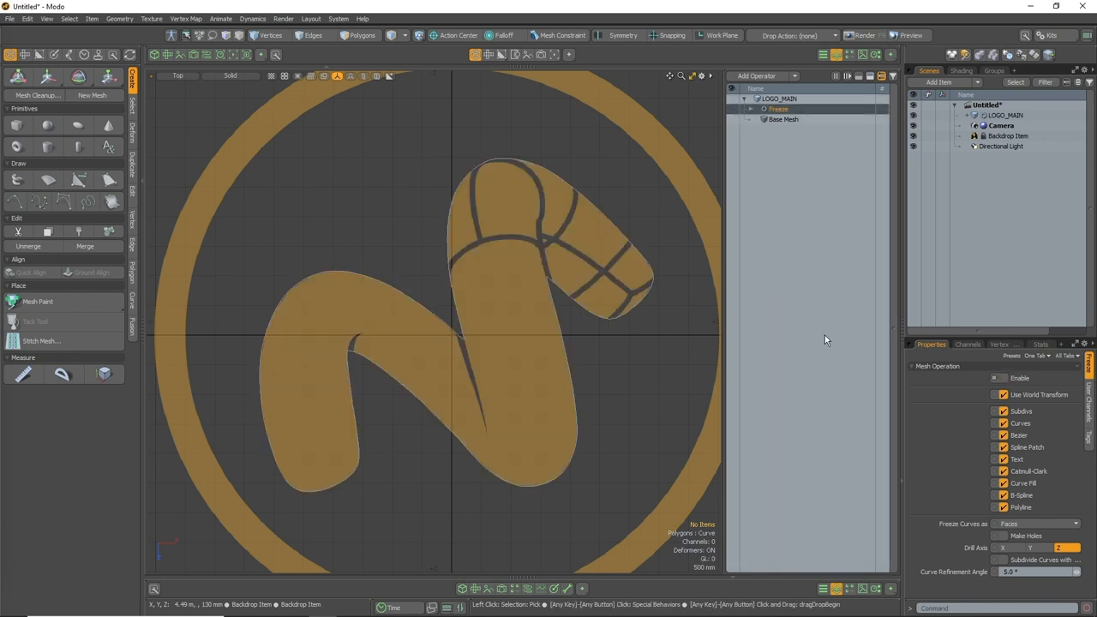
pyautogui.moveTo(1039, 218)
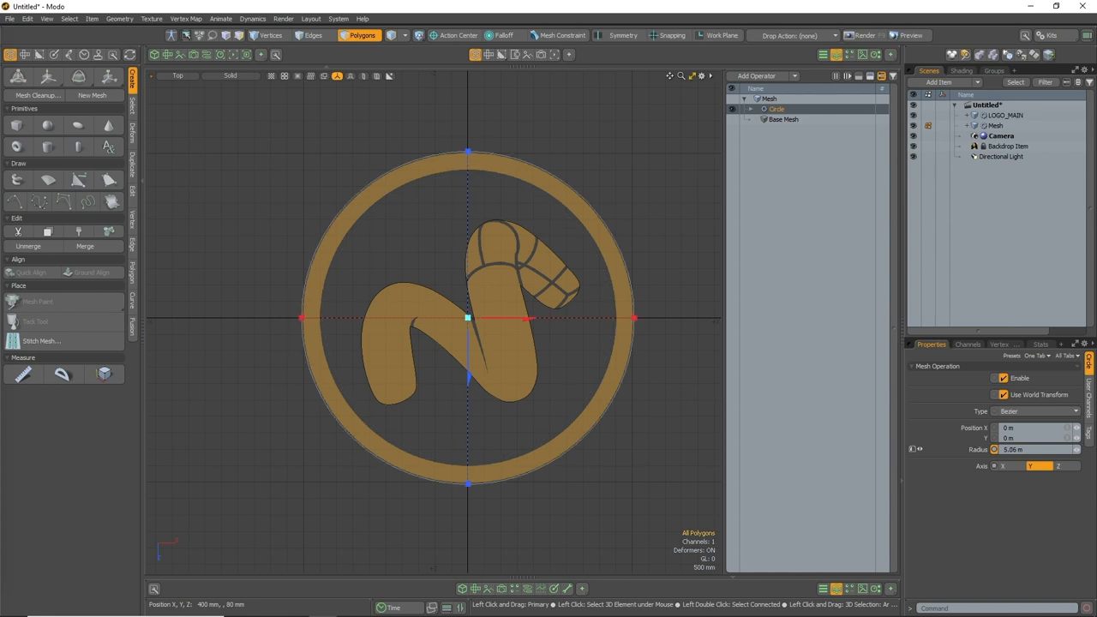
# Add a second larger Circle operator and a Curve Fill so the two circles form a ring.
pyautogui.click(756, 76)
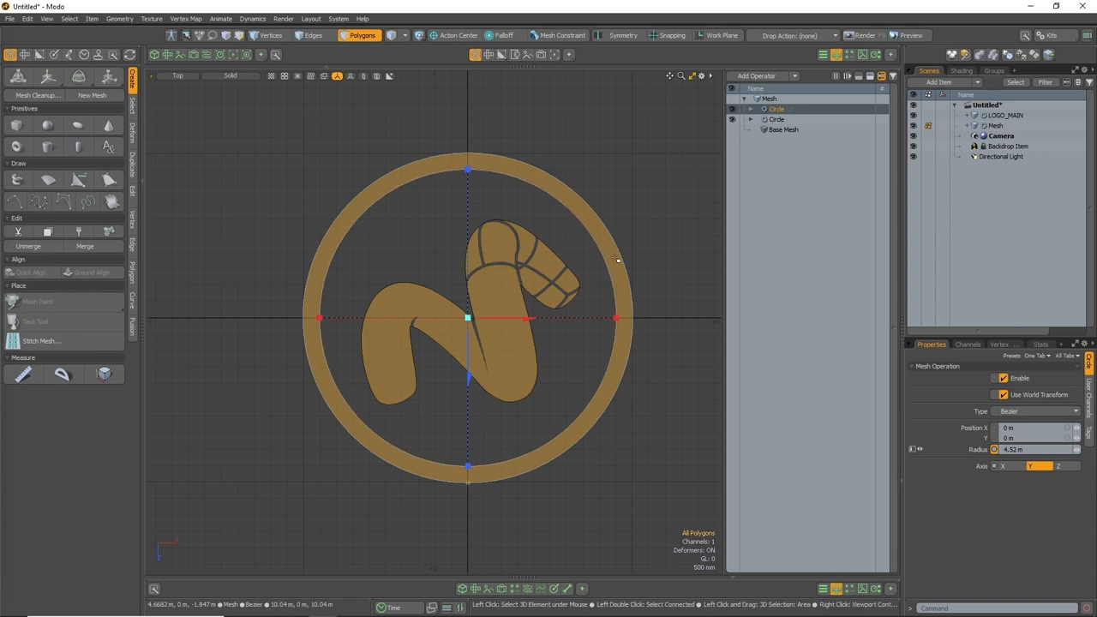
pyautogui.click(755, 76)
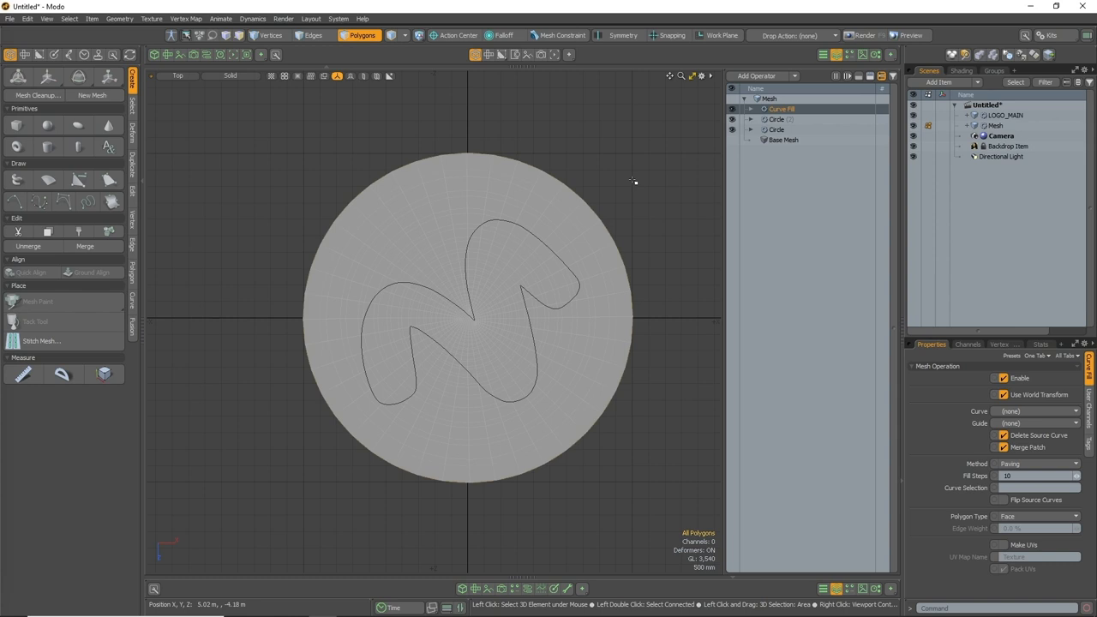
pyautogui.moveTo(654, 181)
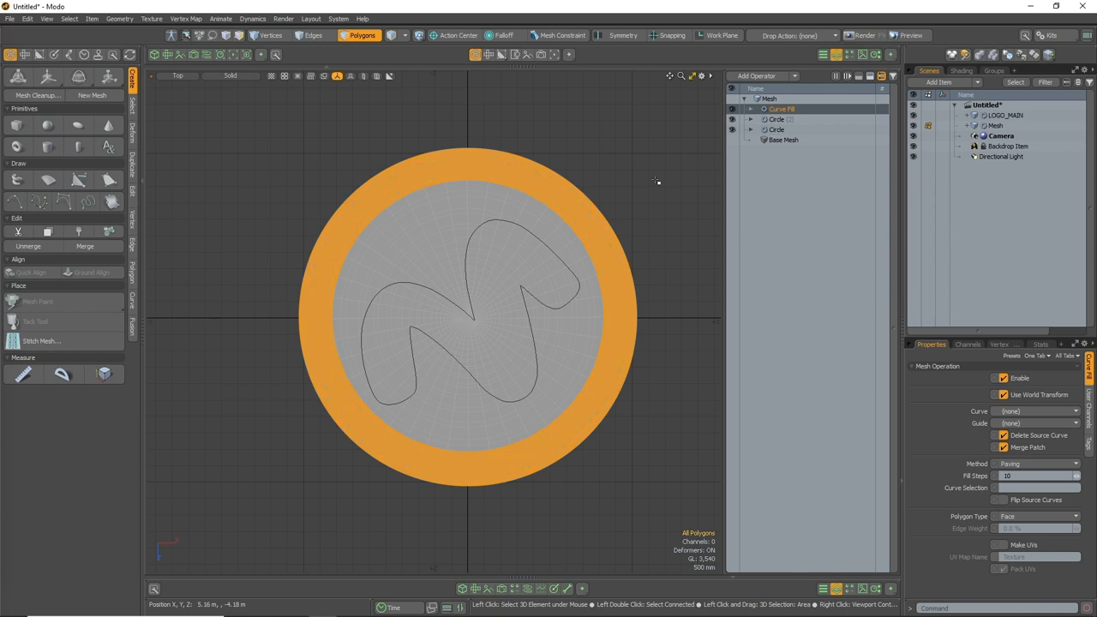
pyautogui.click(756, 75)
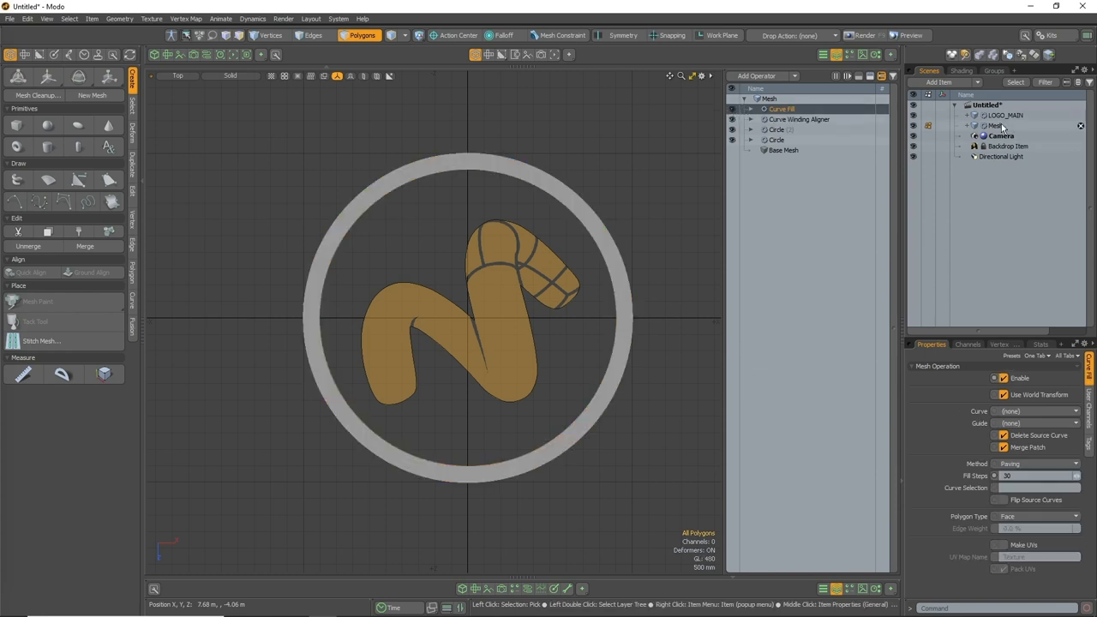
pyautogui.moveTo(1000, 127)
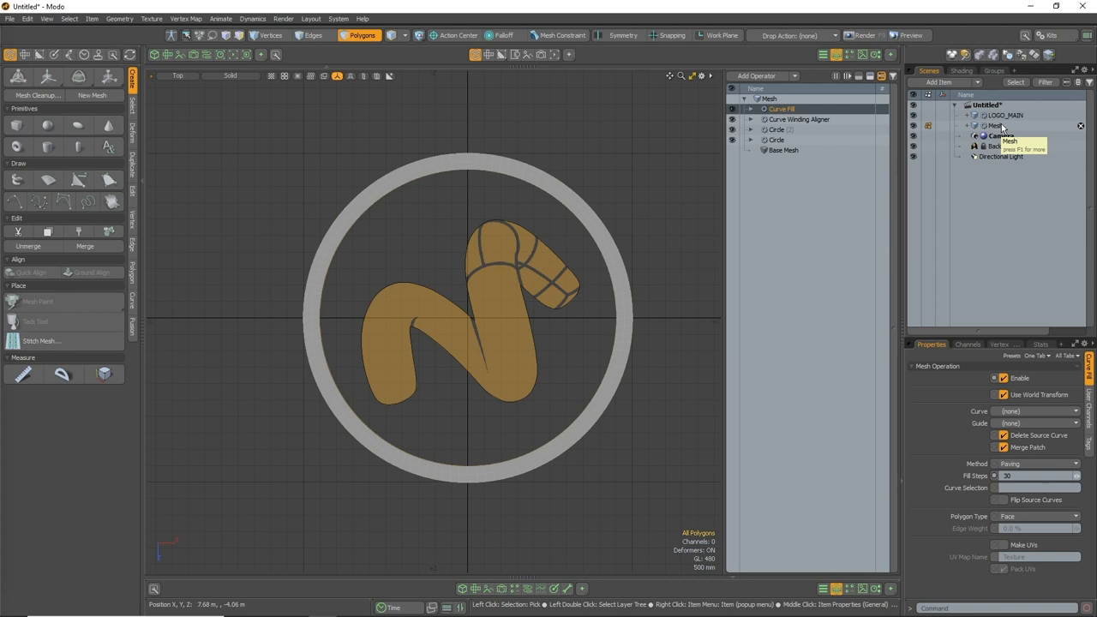
# Create a new mesh item and draw a closed Bezier cutter curve around the head band.
pyautogui.click(939, 82)
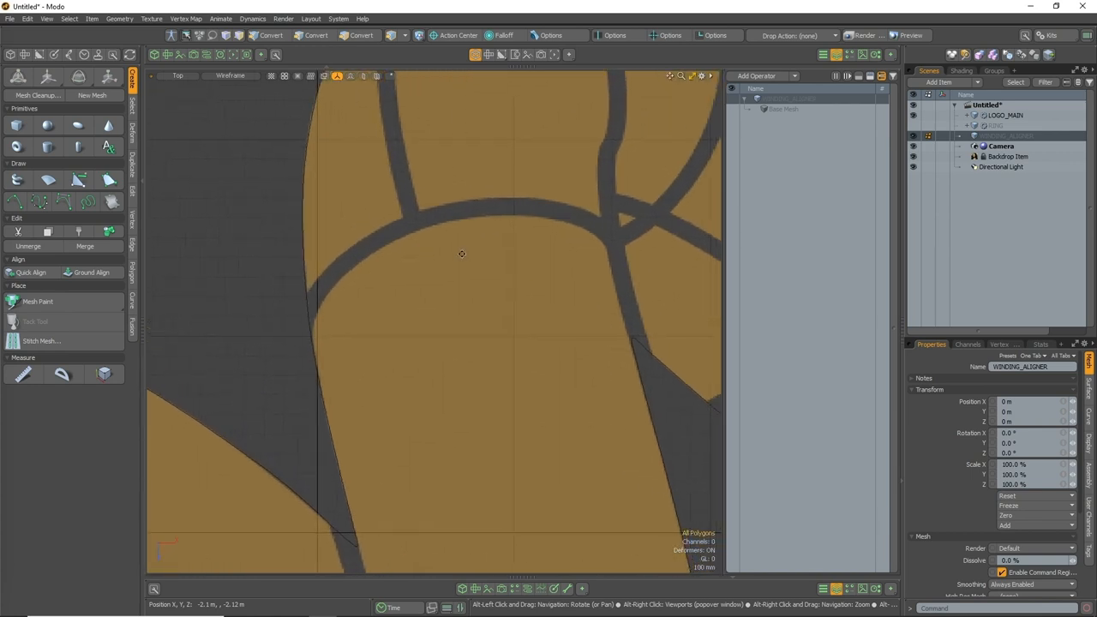
pyautogui.click(37, 202)
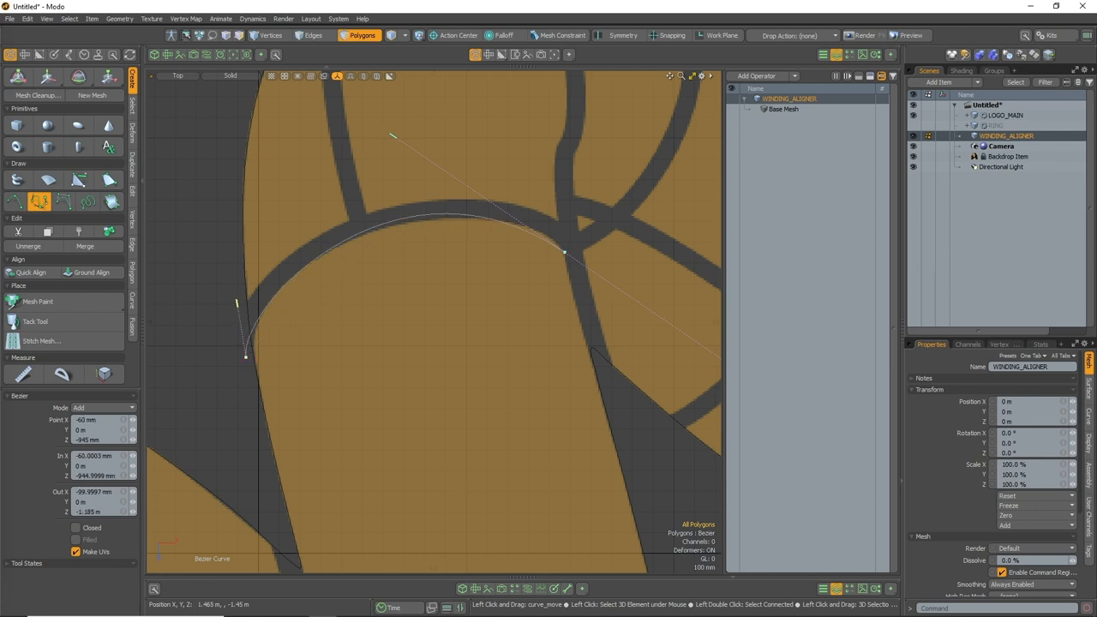
pyautogui.moveTo(391, 135); pyautogui.dragTo(363, 158)
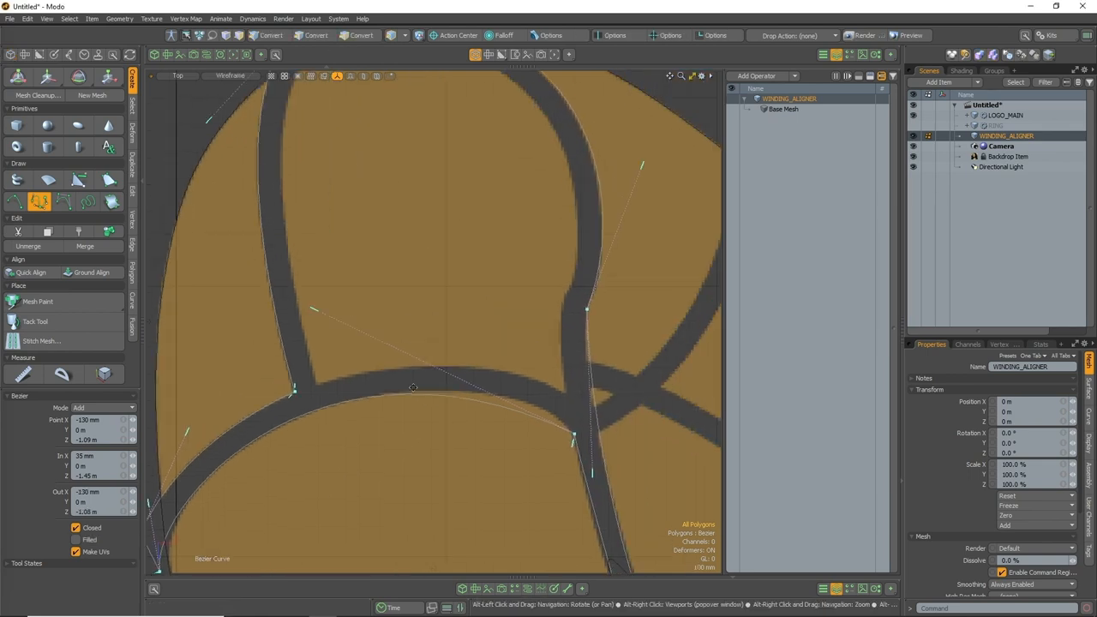
pyautogui.press('shift')
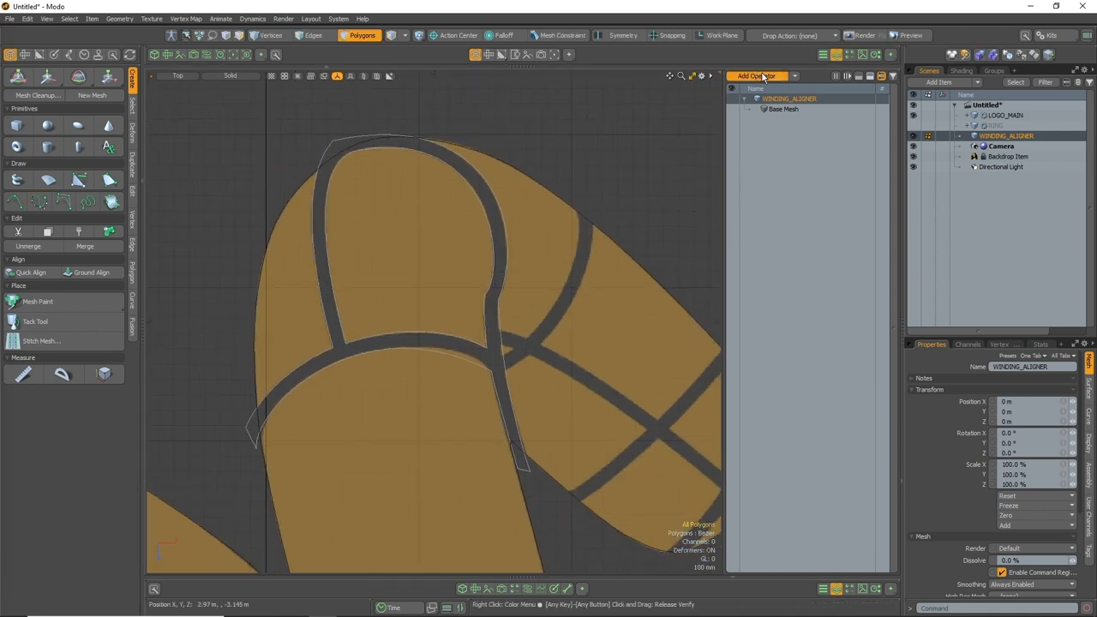
# Add a Curve Winding Aligner operator to the WINDING_ALIGNER mesh.
pyautogui.click(758, 75)
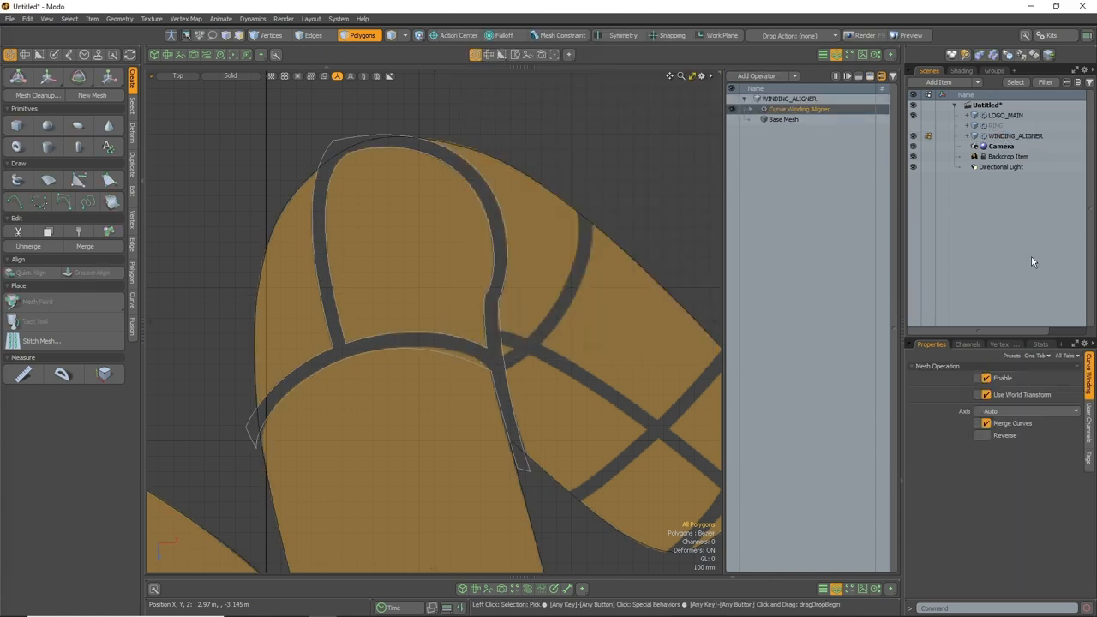
pyautogui.moveTo(1046, 245)
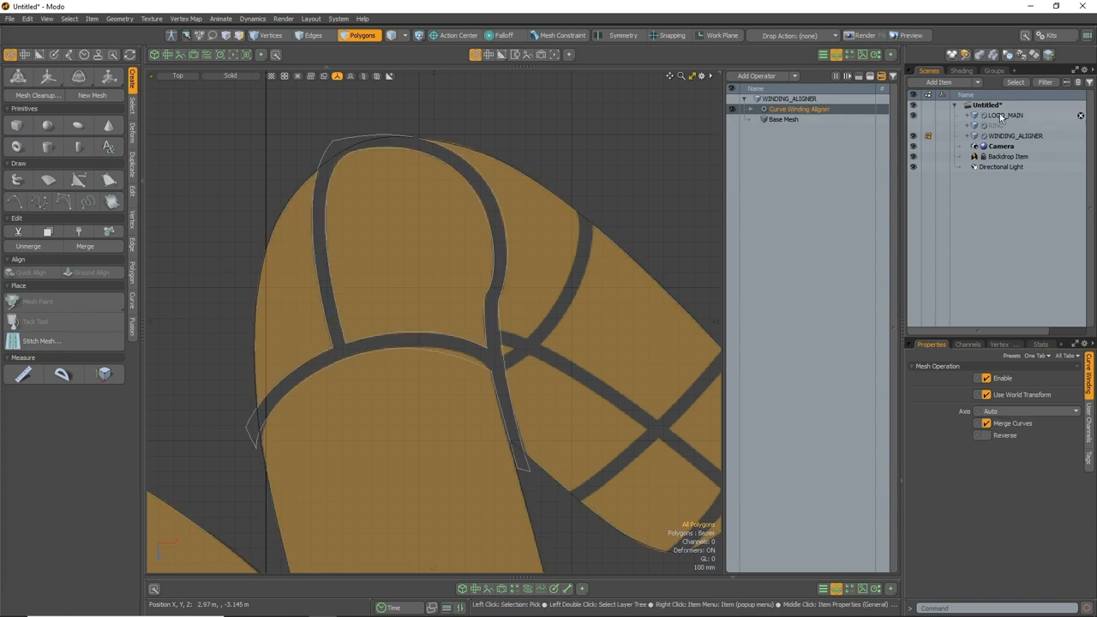
# Add a Curve Boolean to LOGO_MAIN and expand it to expose its Driver Mesh input.
pyautogui.click(1004, 115)
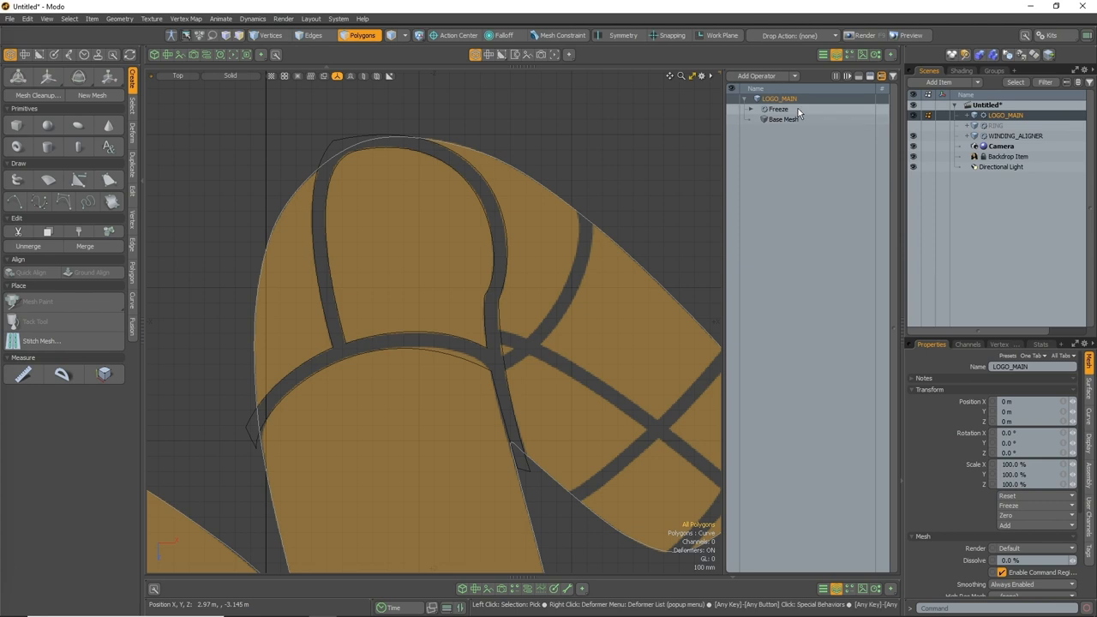
pyautogui.click(757, 75)
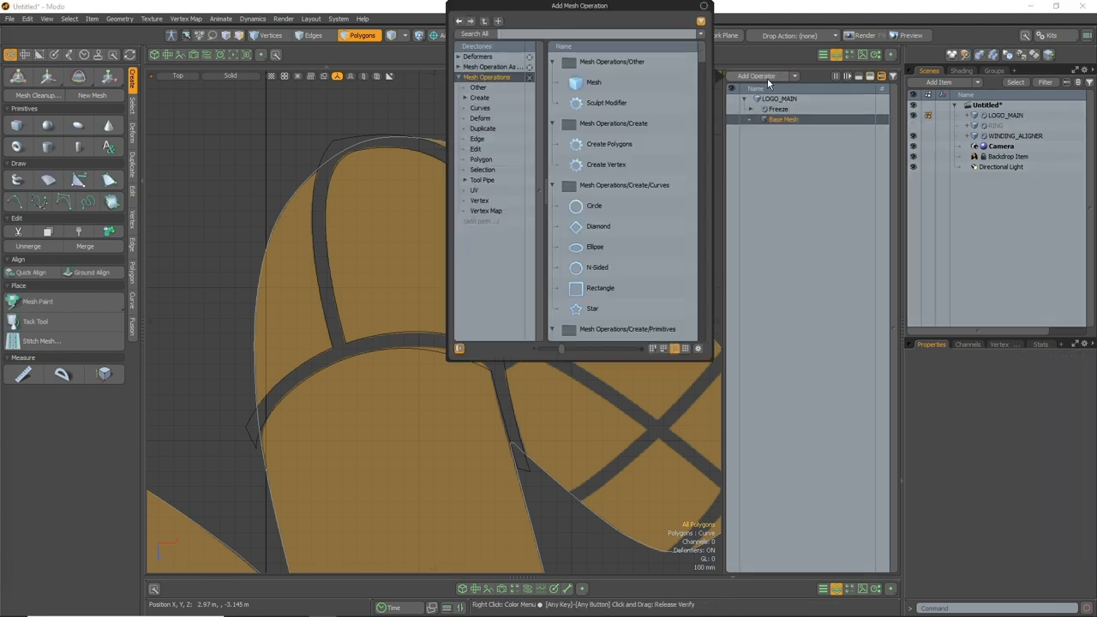
pyautogui.write('CURVE B')
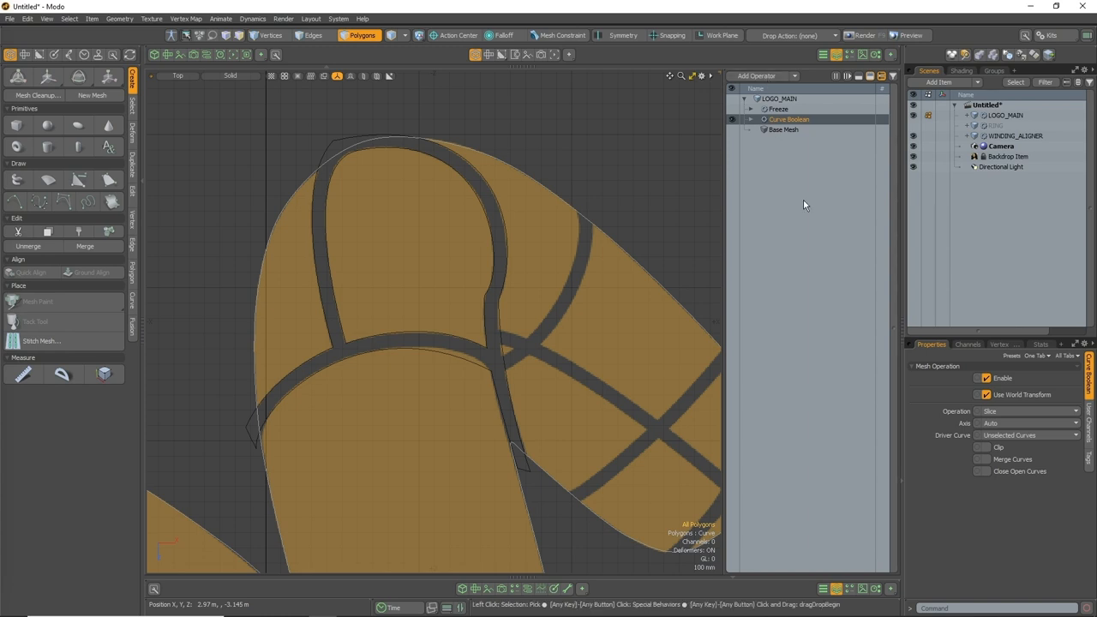
pyautogui.moveTo(829, 237)
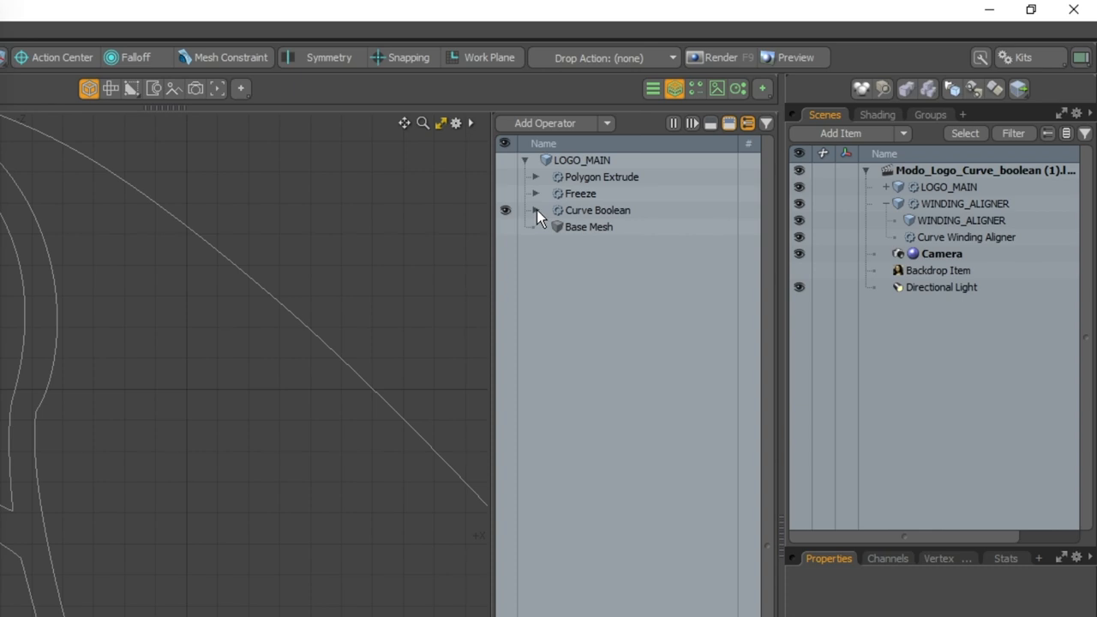
pyautogui.click(535, 209)
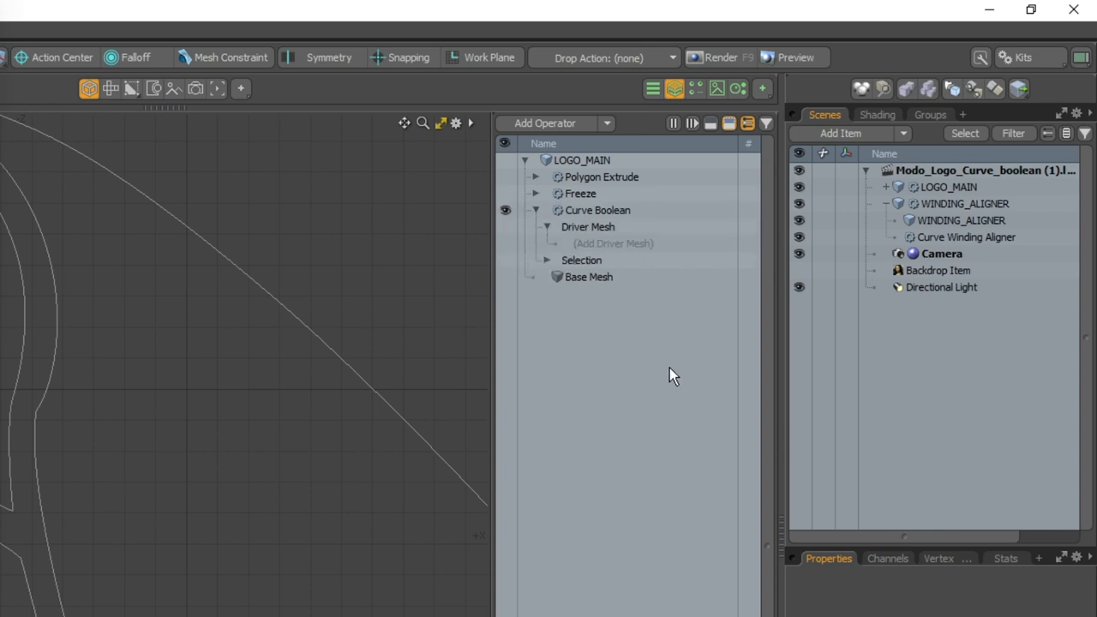
pyautogui.click(544, 123)
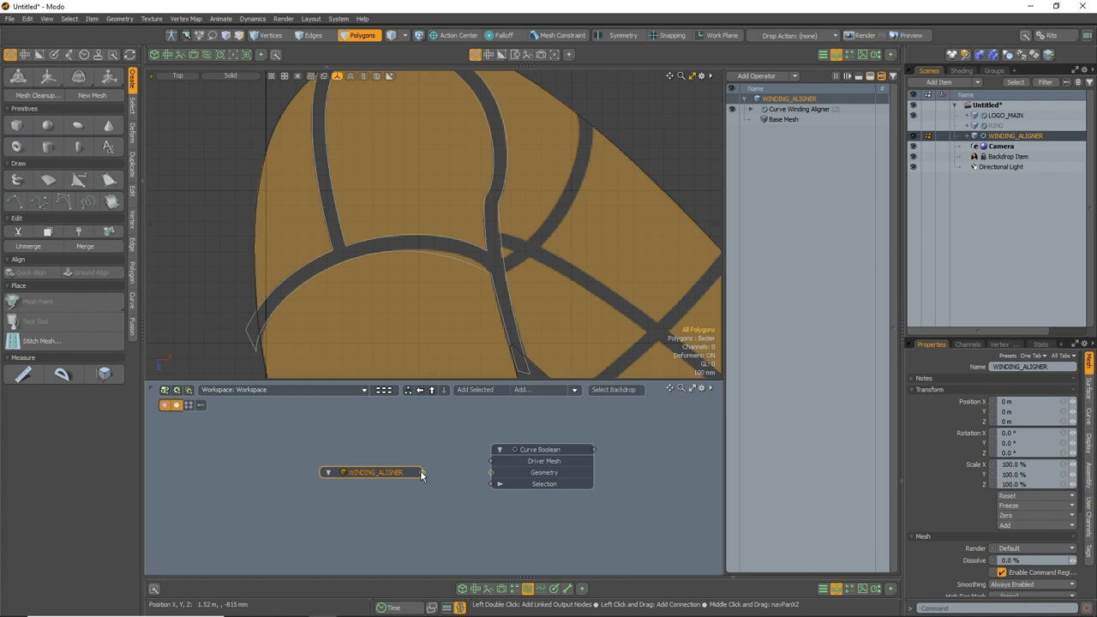
# Wire the WINDING_ALIGNER node into the Curve Boolean's Driver Mesh input in the Schematic.
pyautogui.moveTo(421, 472); pyautogui.dragTo(490, 460)
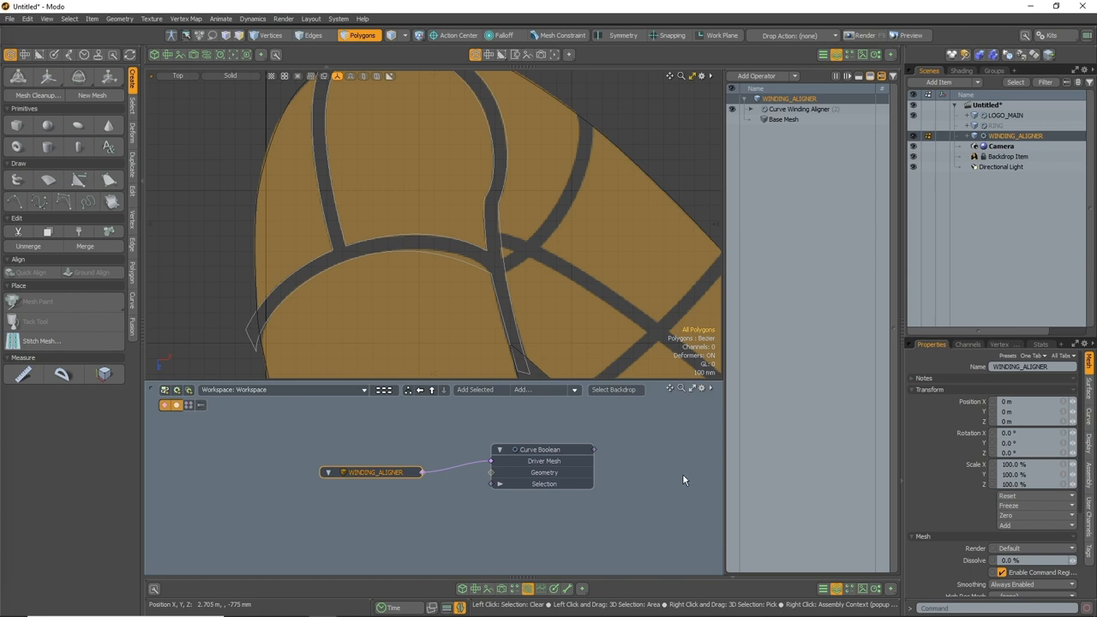
pyautogui.click(540, 449)
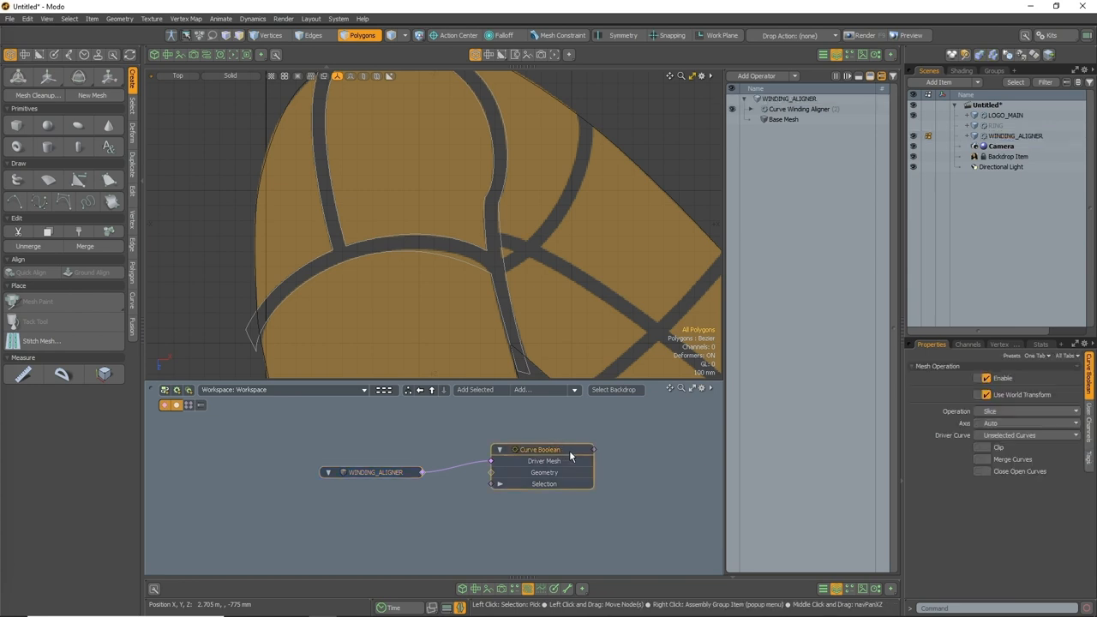
pyautogui.click(1026, 412)
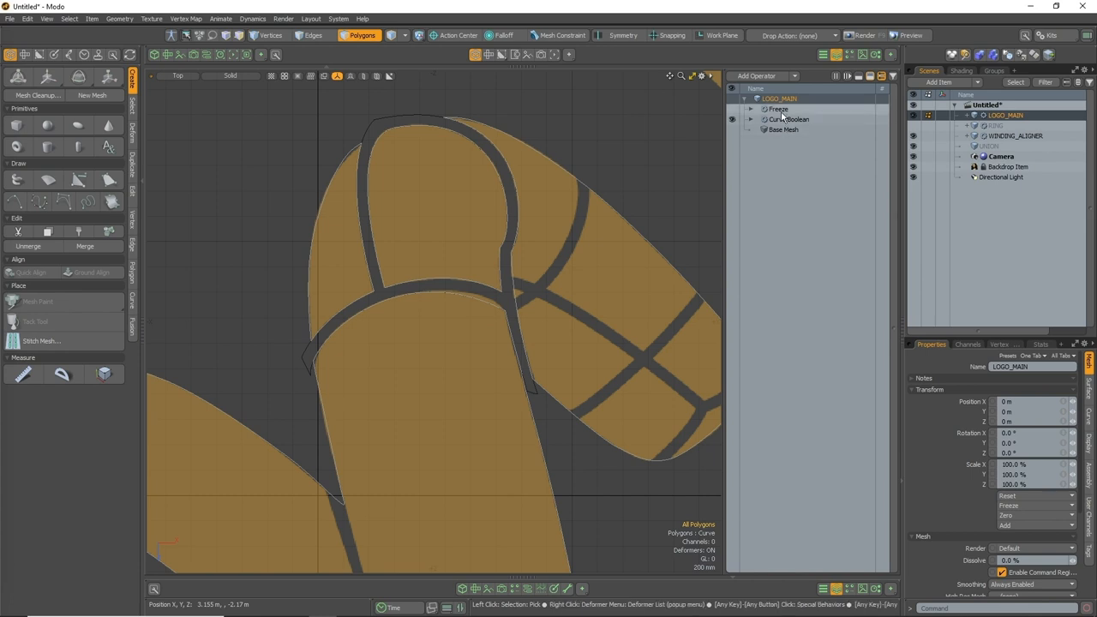
# Add a Polygon Extrude operator on top of LOGO_MAIN's stack and maximize the viewport to compare with the artwork.
pyautogui.click(777, 109)
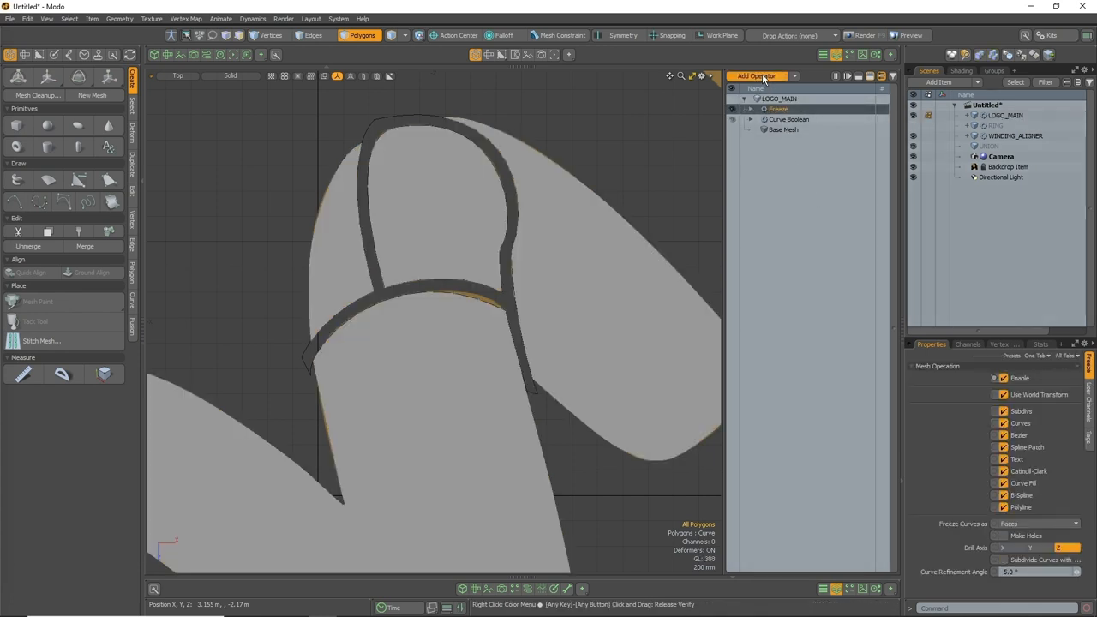
pyautogui.click(754, 75)
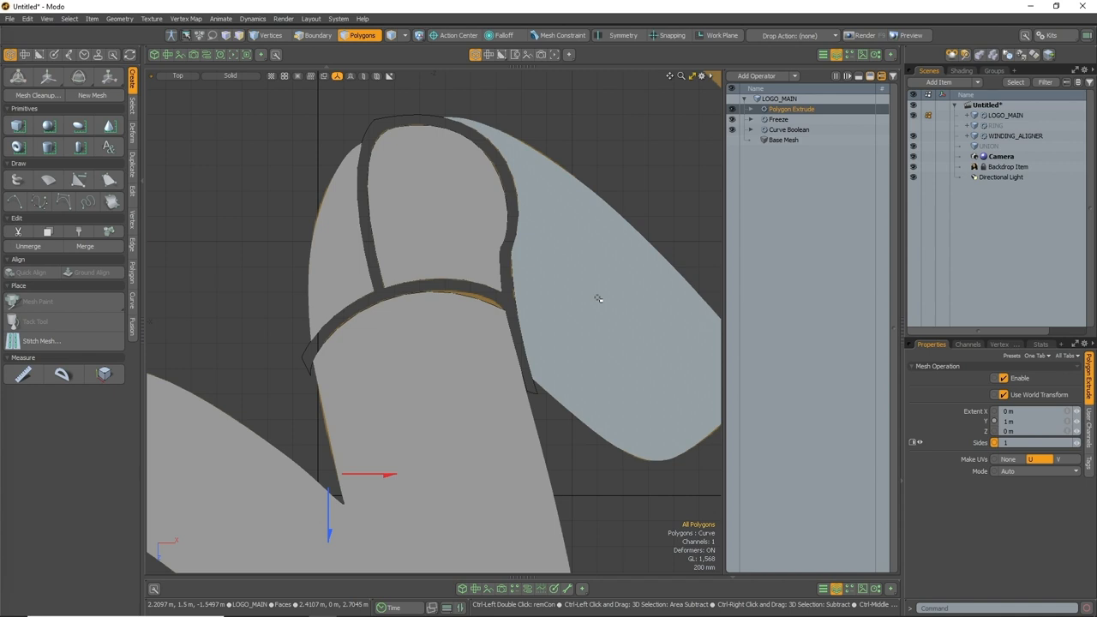
pyautogui.press('ctrl+space')
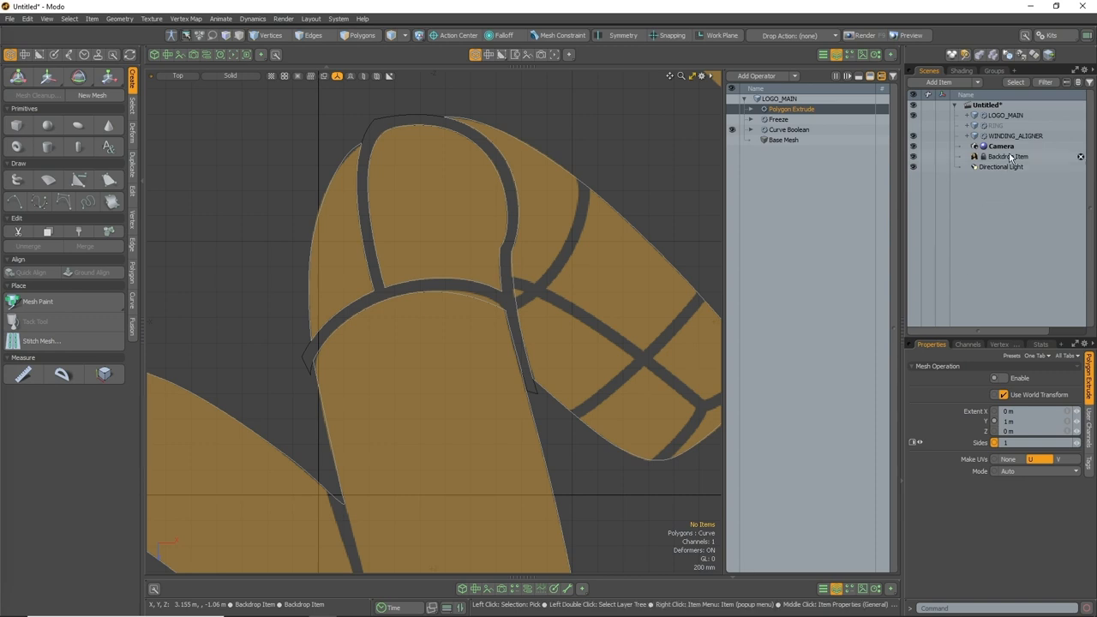
# Add a new empty mesh named UNION for the claw's combined detail strokes.
pyautogui.click(938, 82)
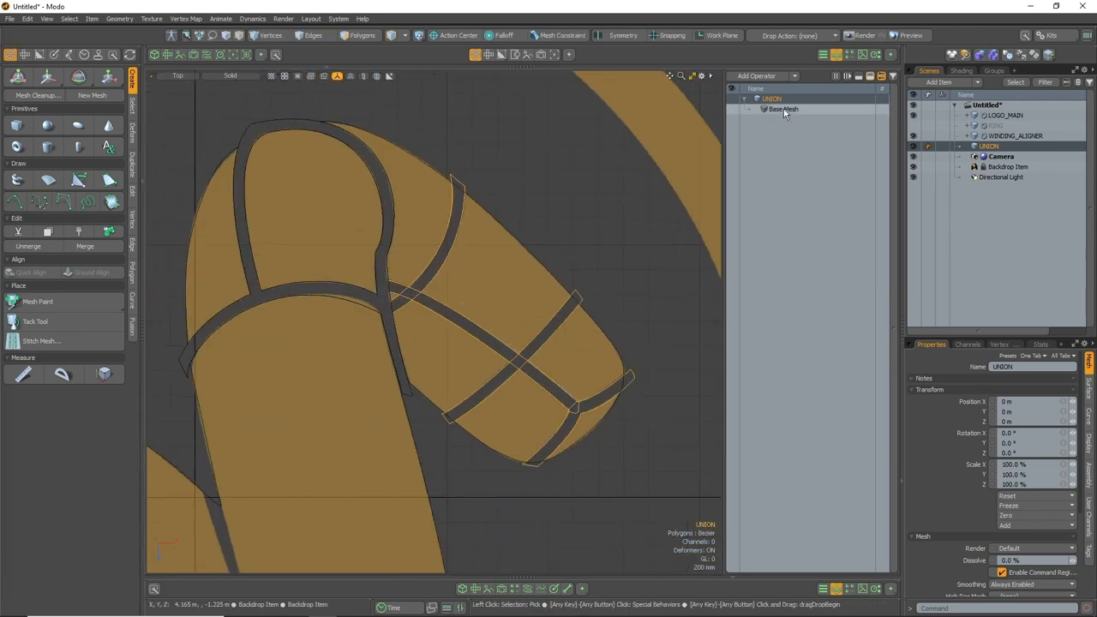
# Add a Curve Boolean to UNION set to Union with the claw stroke curves as sources.
pyautogui.click(757, 76)
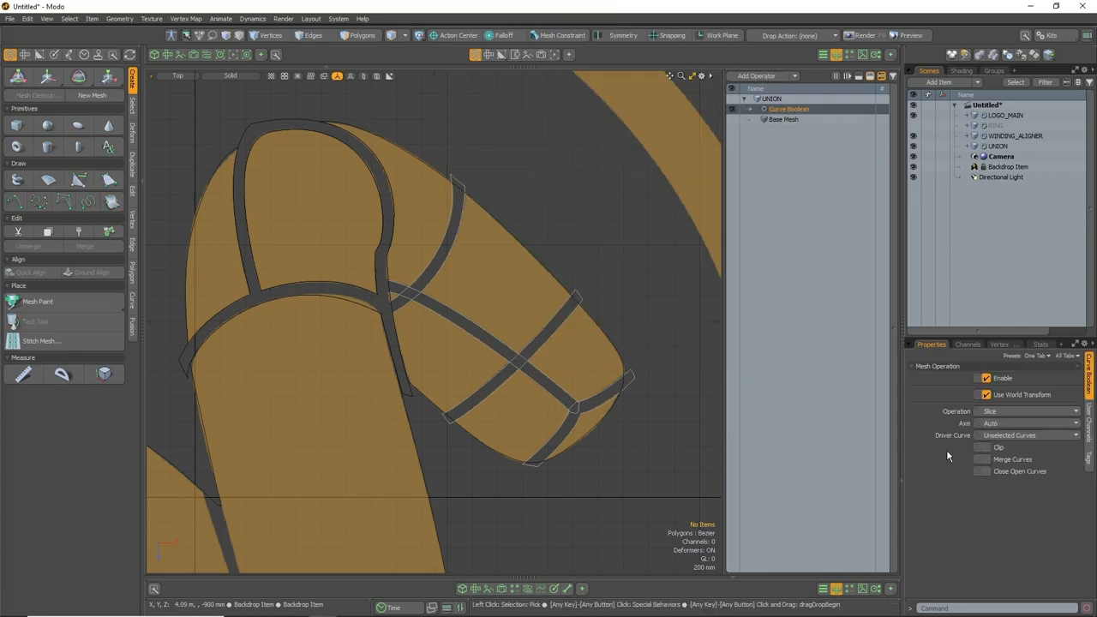
pyautogui.click(1024, 411)
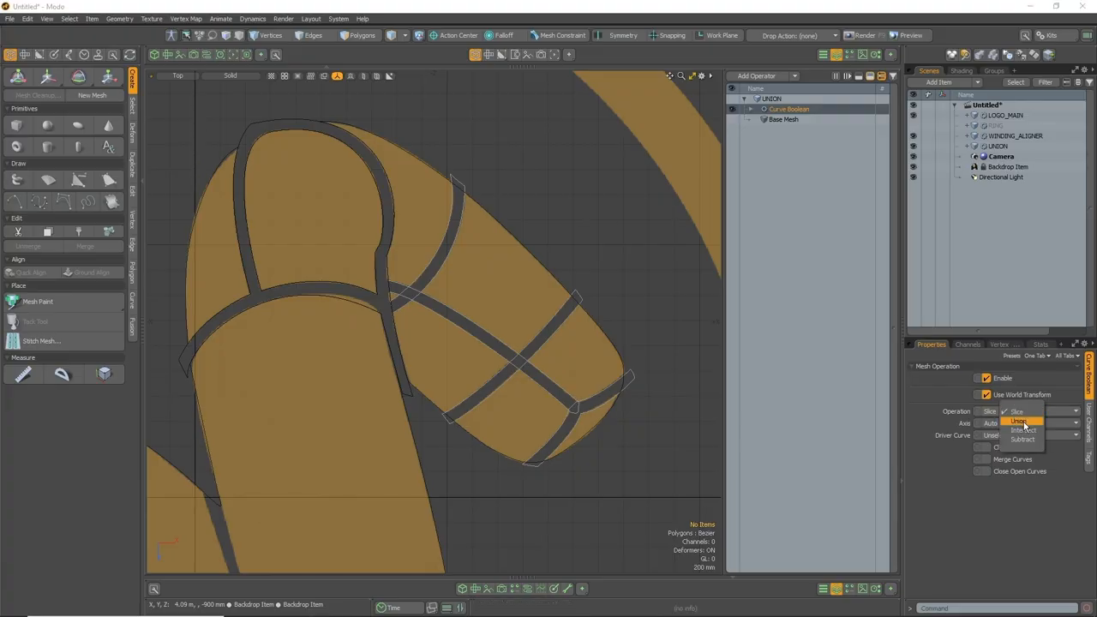
pyautogui.click(1020, 421)
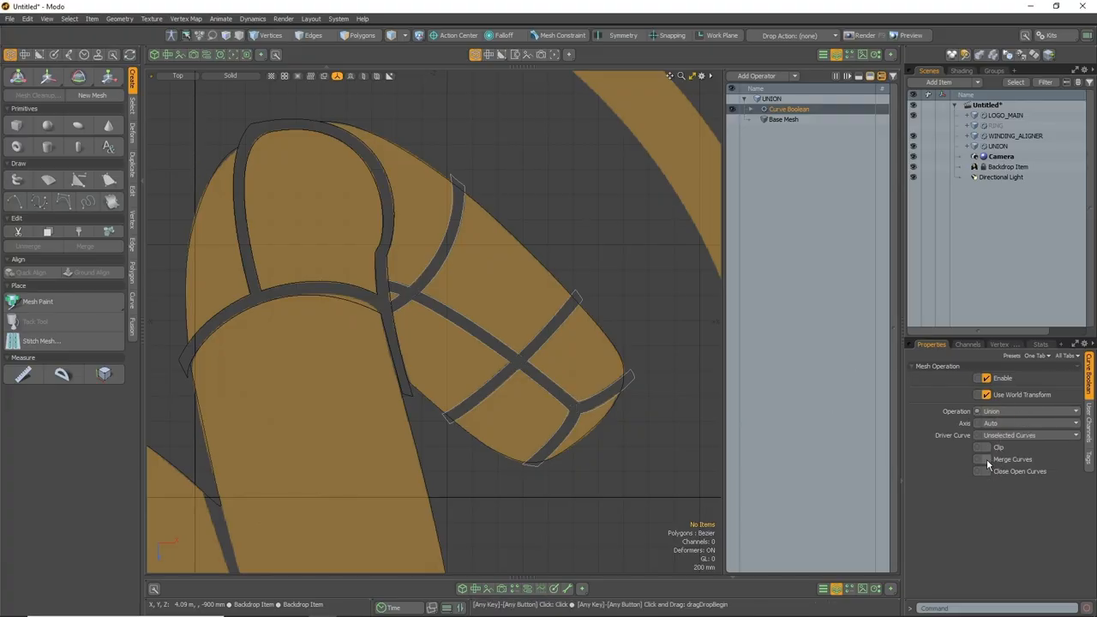
pyautogui.click(983, 459)
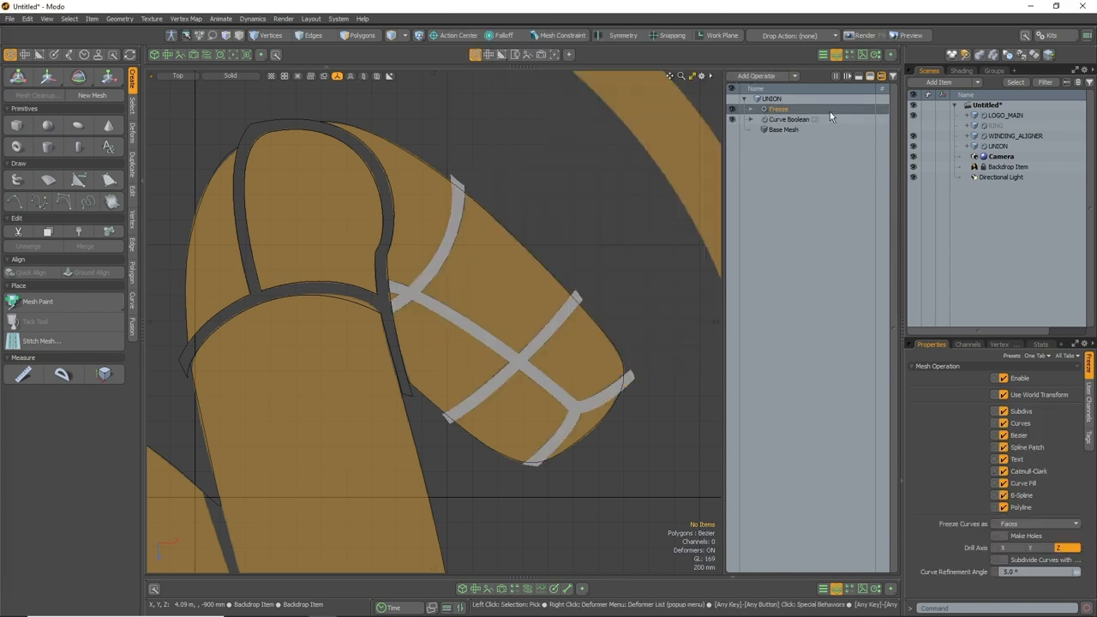
pyautogui.doubleClick(778, 109)
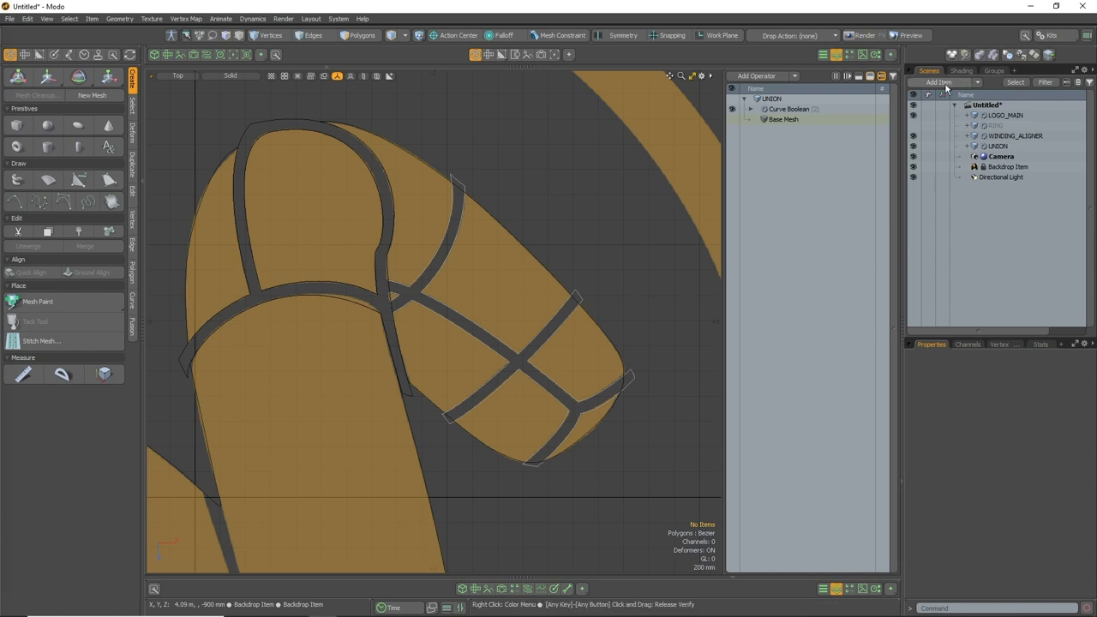
# Wire UNION into LOGO_MAIN's curve boolean alongside WINDING_ALIGNER and CORNERS.
pyautogui.click(939, 83)
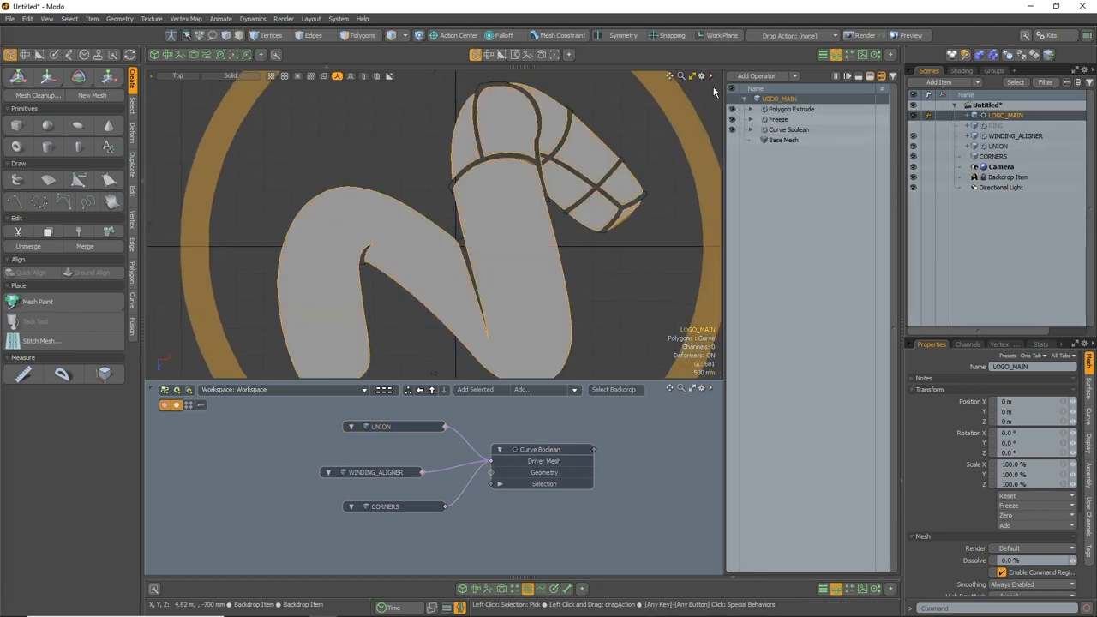
# Switch to Perspective view and orbit the finished orange ringed logo to show its depth.
pyautogui.click(631, 276)
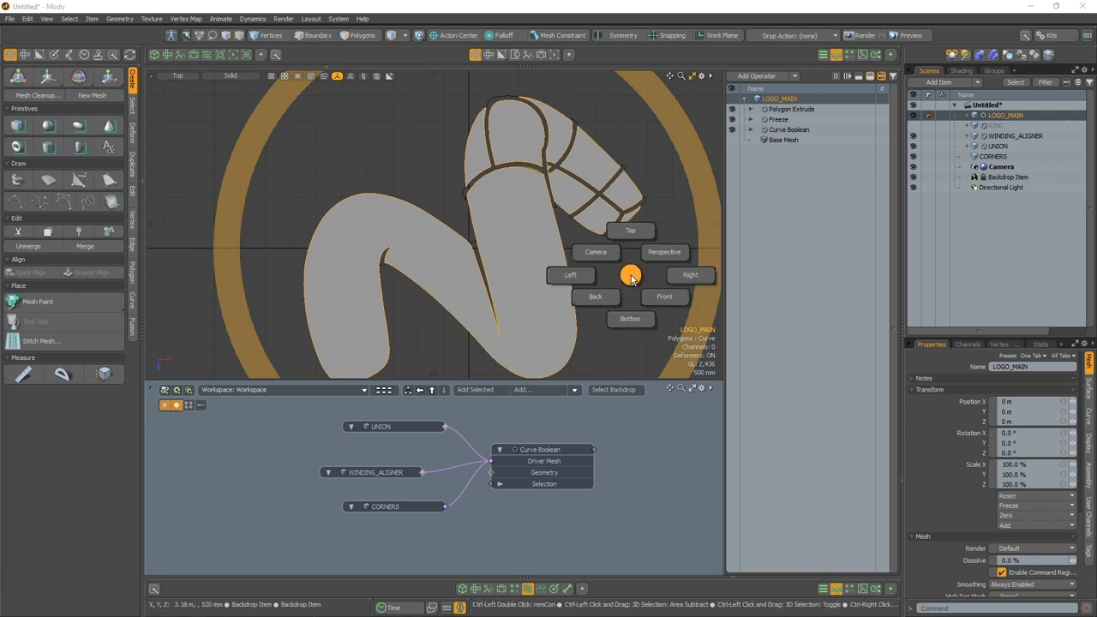
pyautogui.click(664, 250)
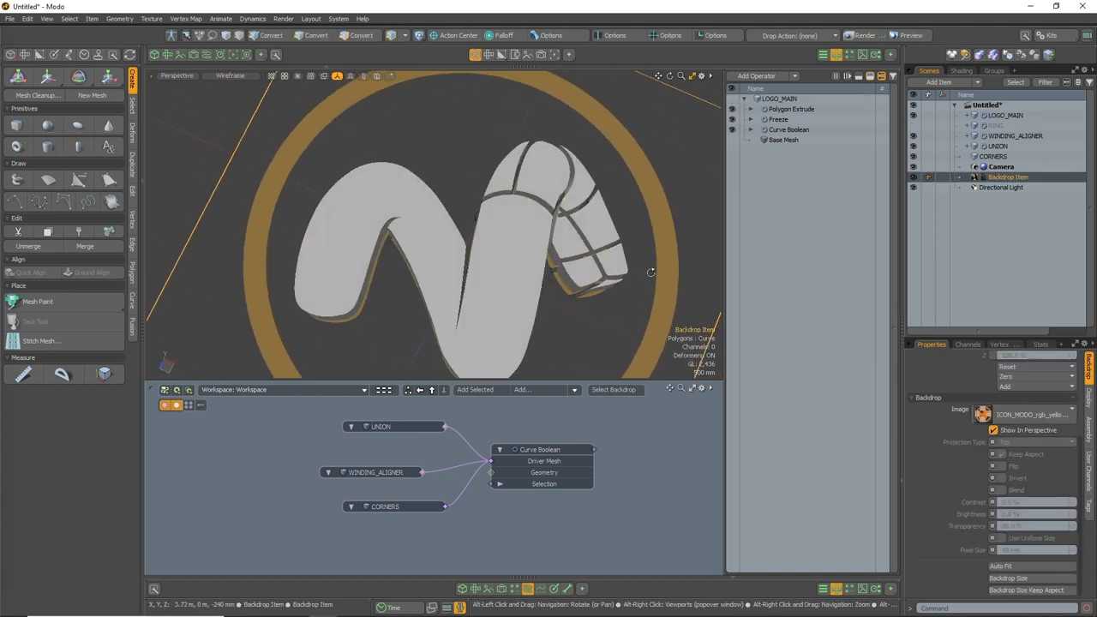
pyautogui.moveTo(651, 272); pyautogui.dragTo(601, 334)
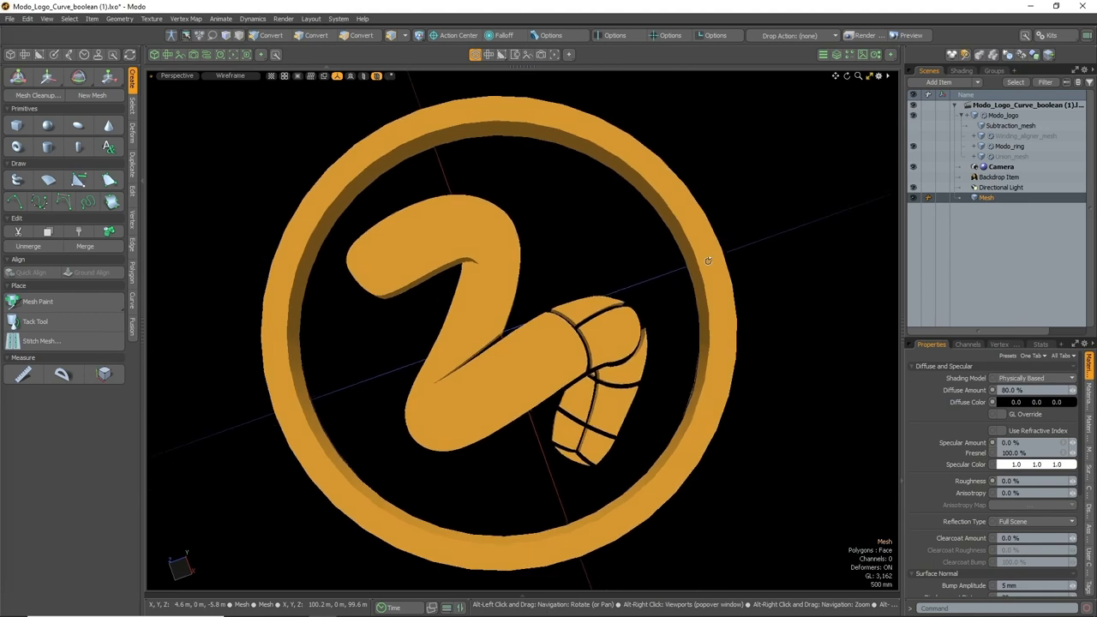
pyautogui.moveTo(707, 260); pyautogui.dragTo(664, 226)
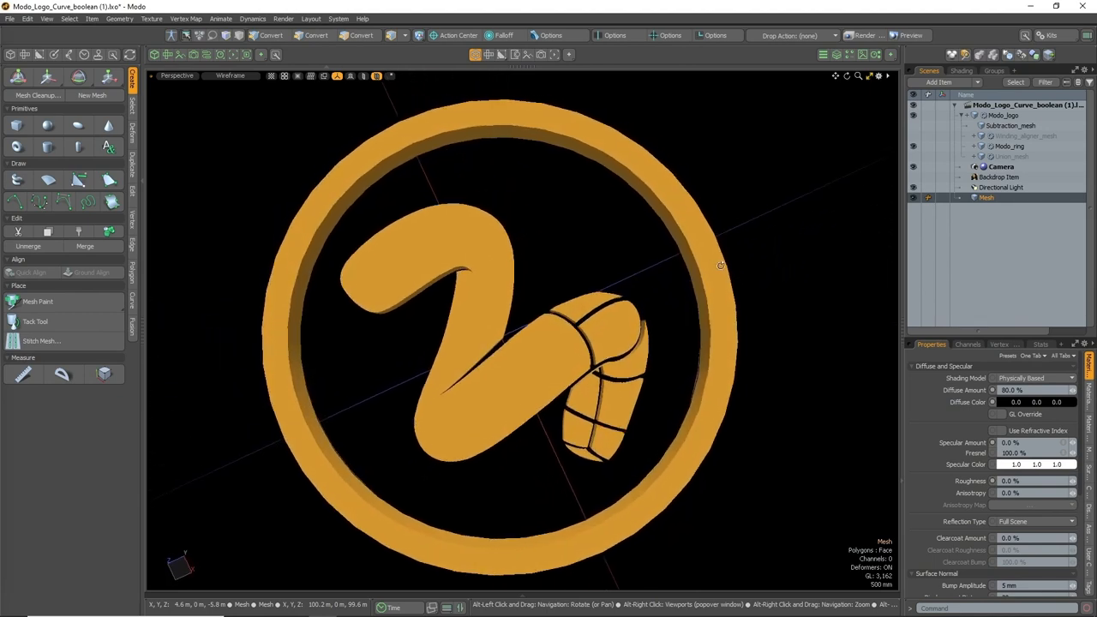
pyautogui.moveTo(719, 264); pyautogui.dragTo(836, 236)
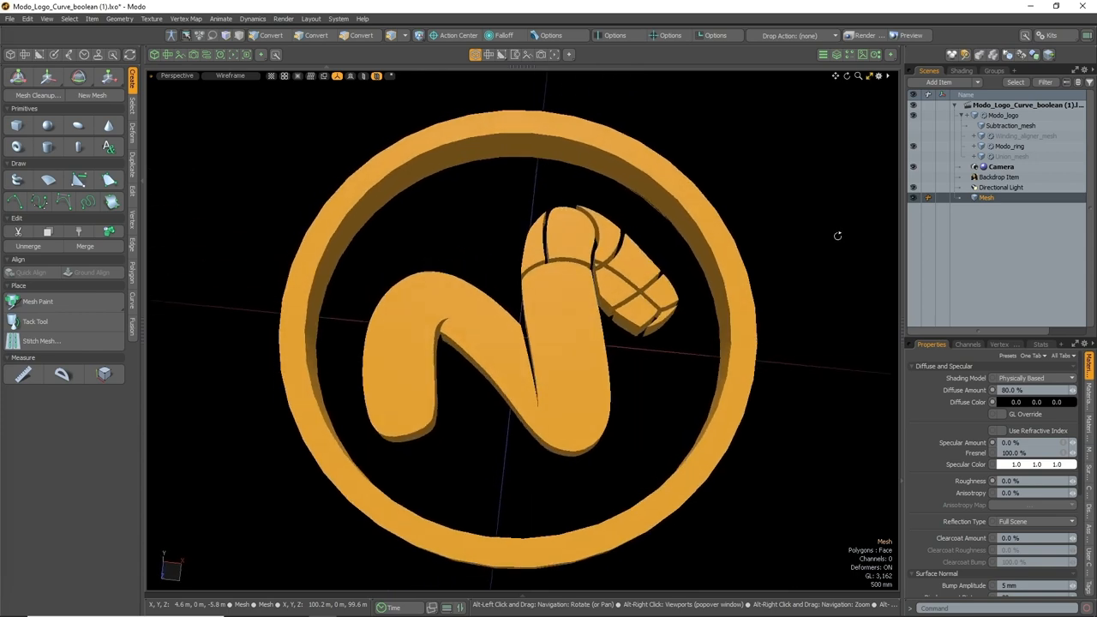
pyautogui.moveTo(836, 237); pyautogui.dragTo(708, 358)
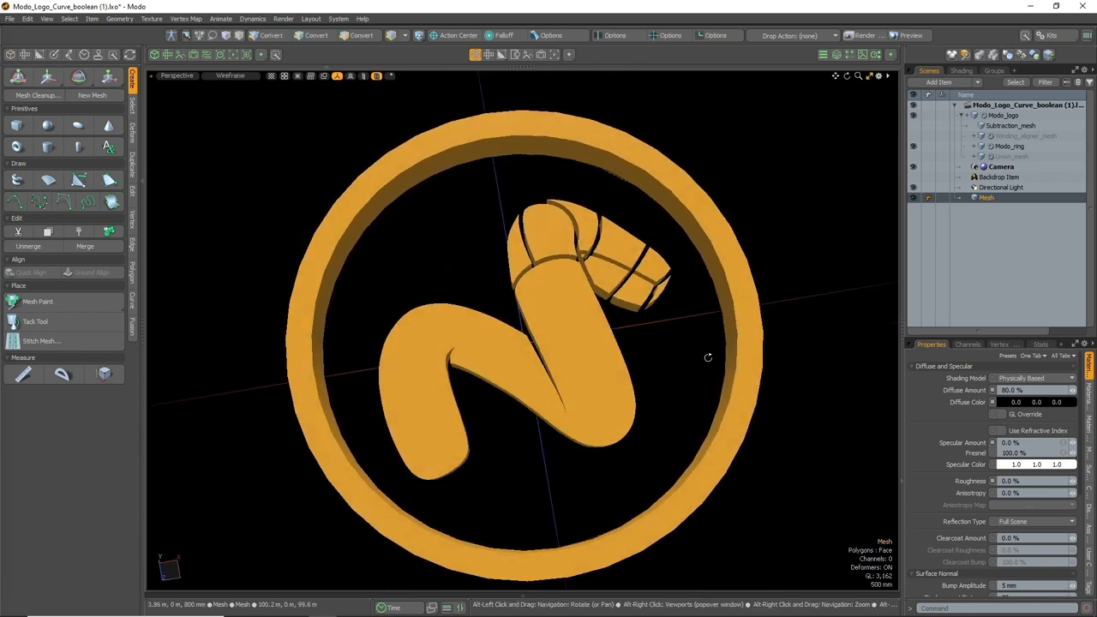
pyautogui.moveTo(708, 358); pyautogui.dragTo(717, 297)
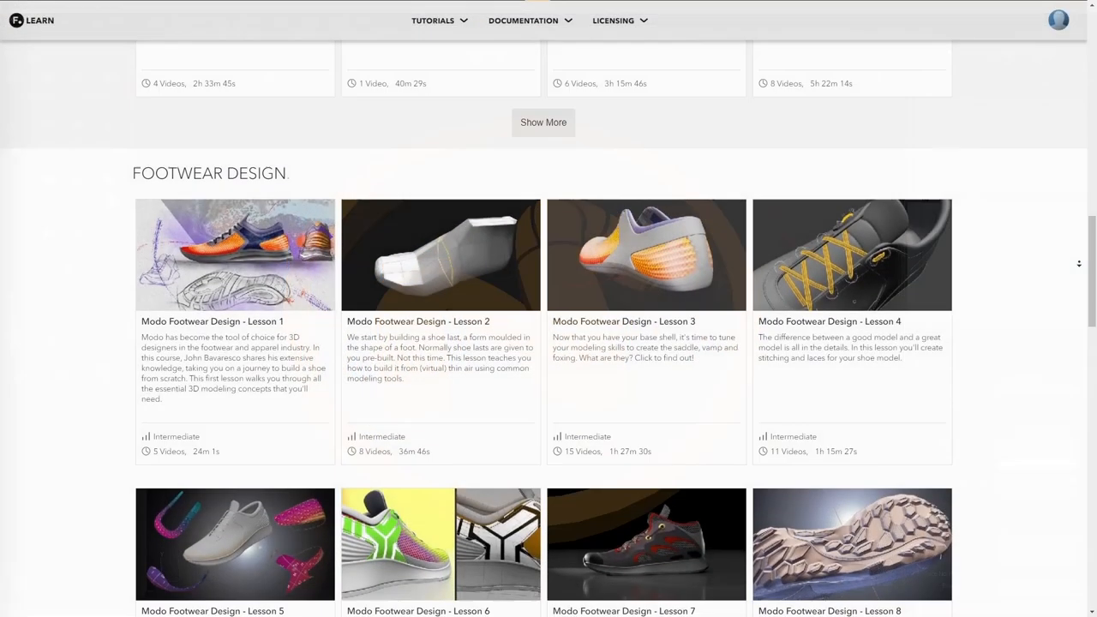
pyautogui.scroll(-3)
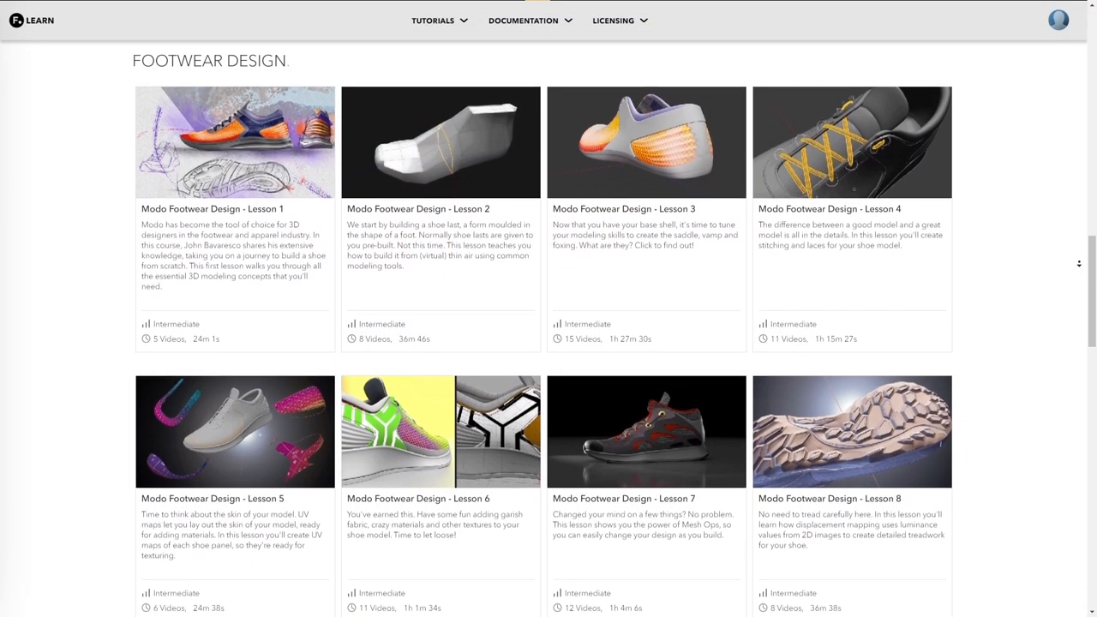
pyautogui.scroll(-3)
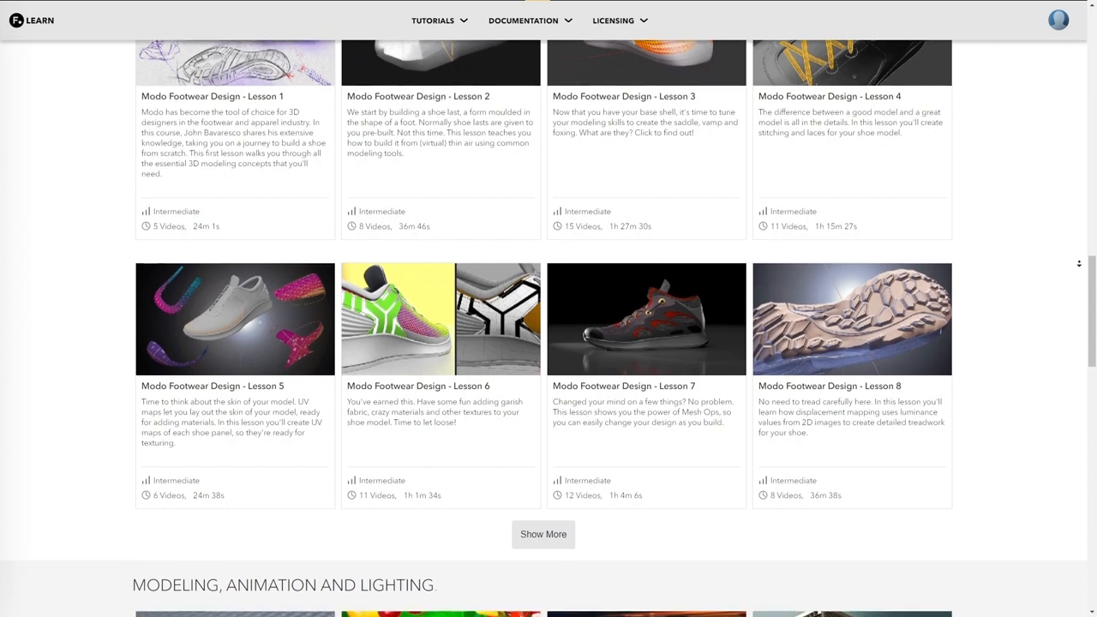
pyautogui.scroll(-3)
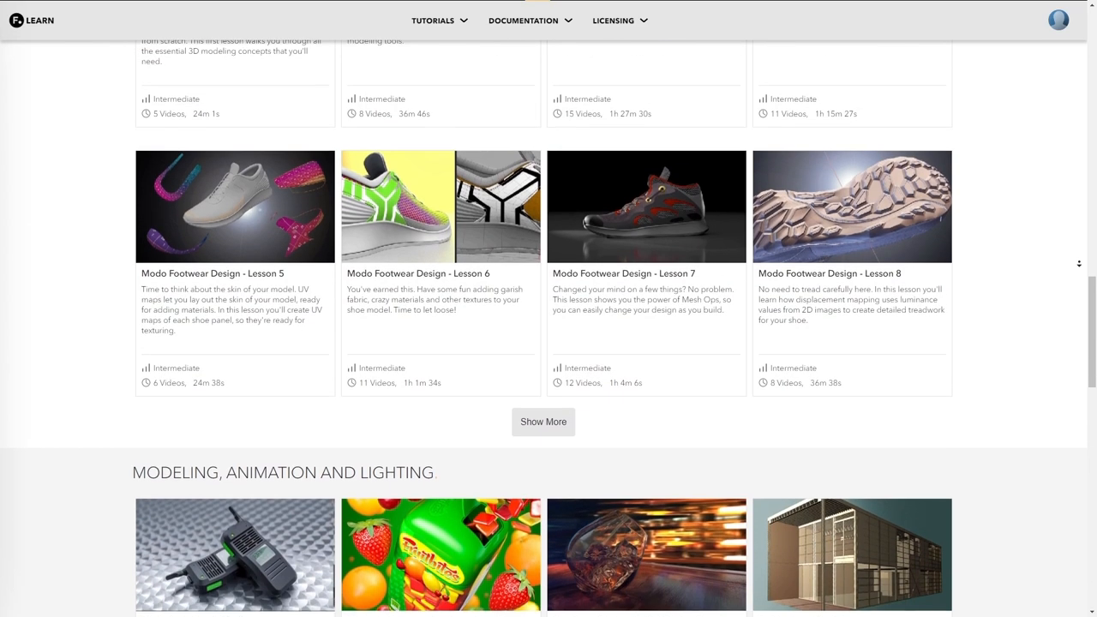
pyautogui.scroll(-3)
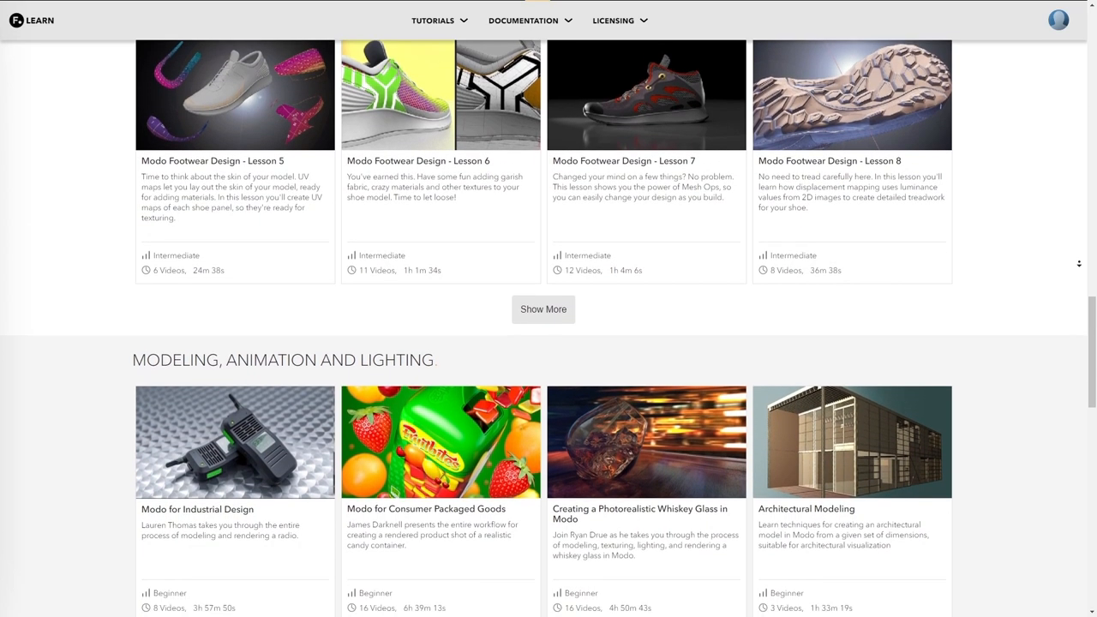
pyautogui.scroll(-3)
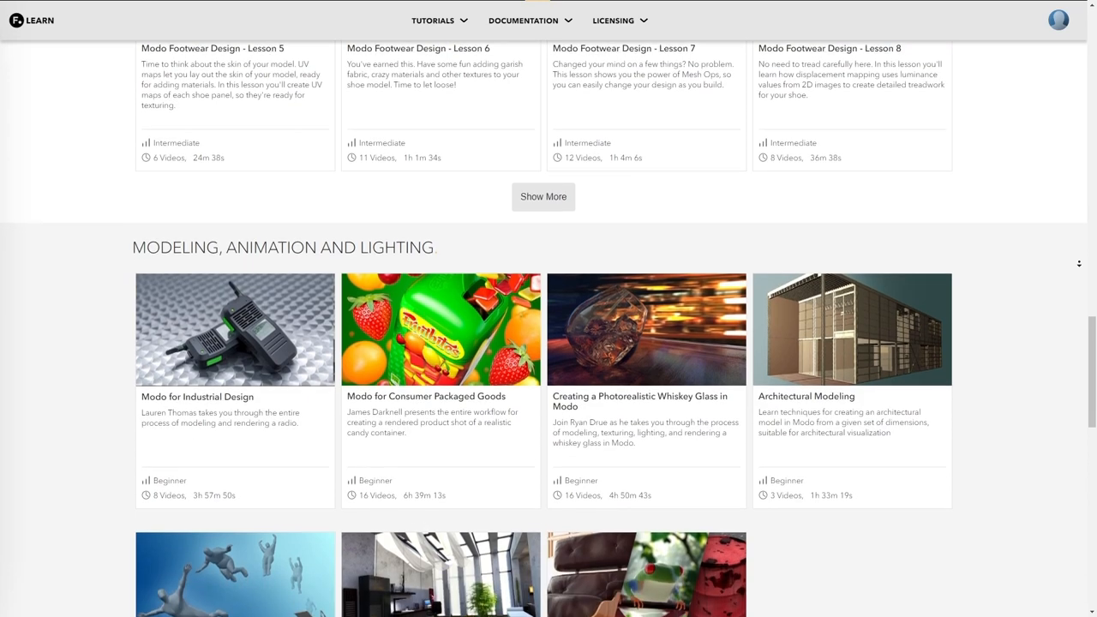
pyautogui.scroll(-3)
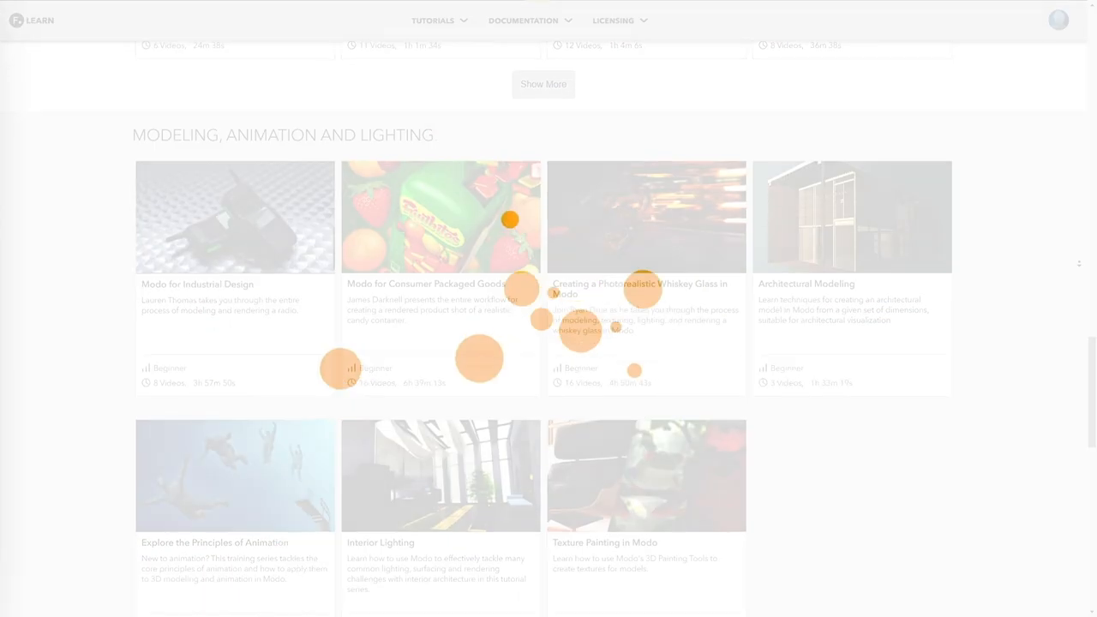